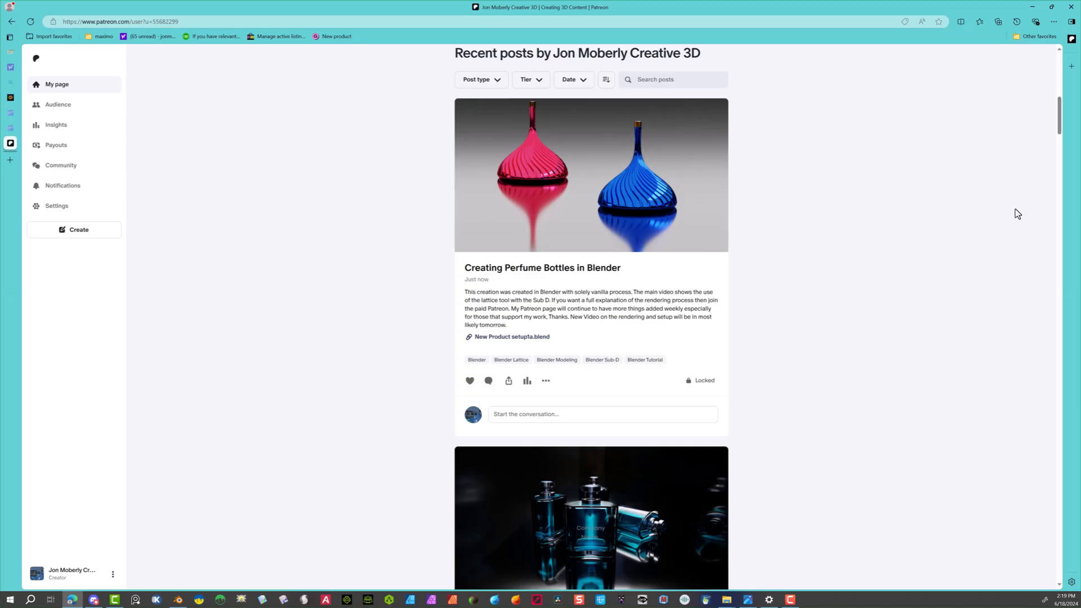
{"action": "mouse_move", "coordinate": [869, 299]}
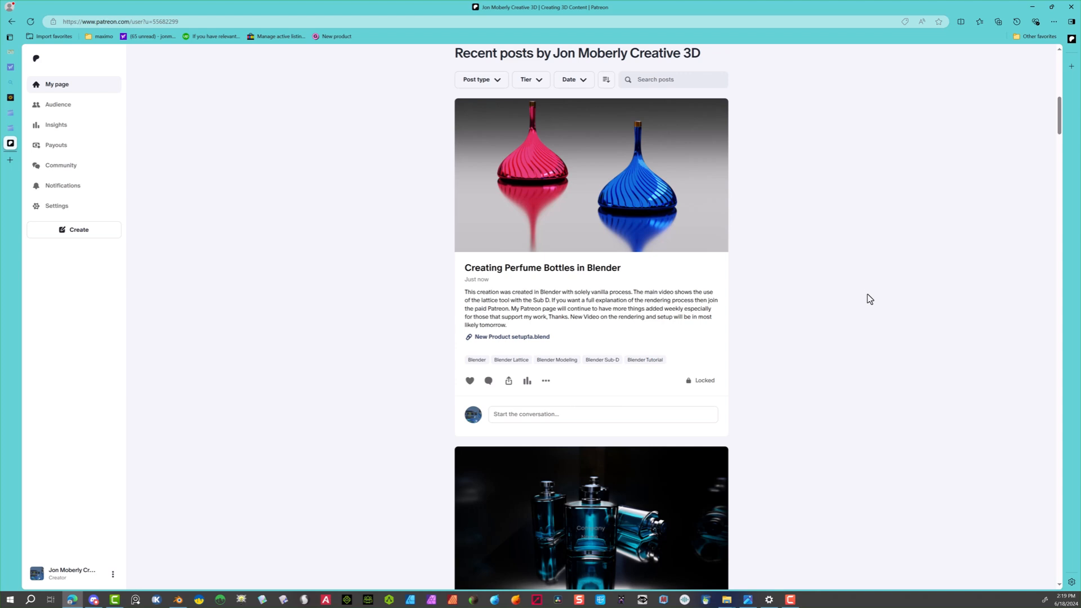
- Add a Cylinder mesh from the Add > Mesh menu at the scene origin
{"action": "scroll", "scroll_direction": "down", "scroll_amount": 3}
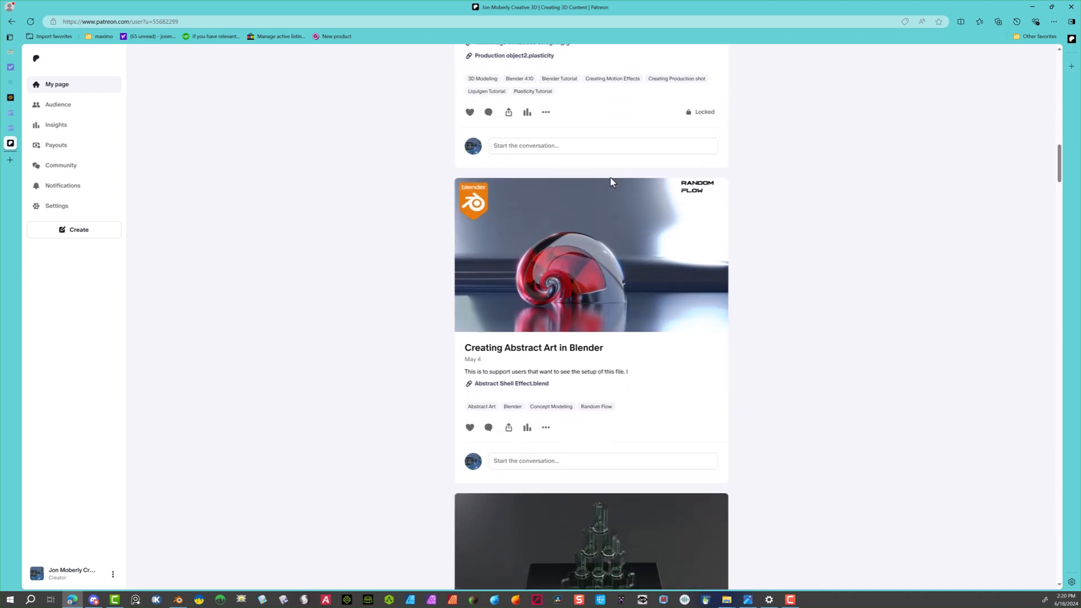
{"action": "scroll", "scroll_direction": "down", "scroll_amount": 3}
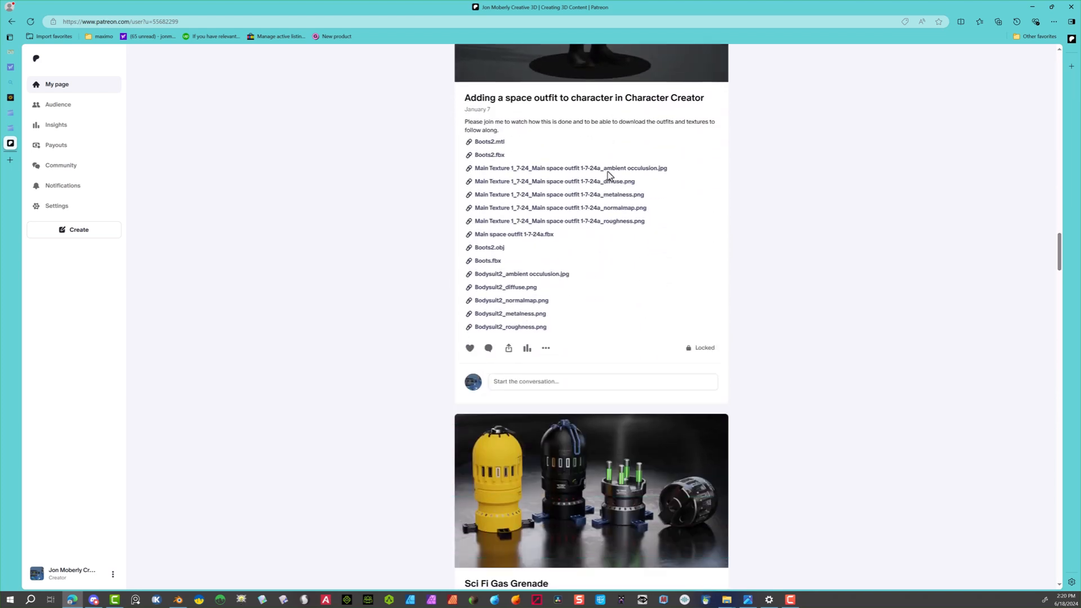
{"action": "scroll", "scroll_direction": "down", "scroll_amount": 3}
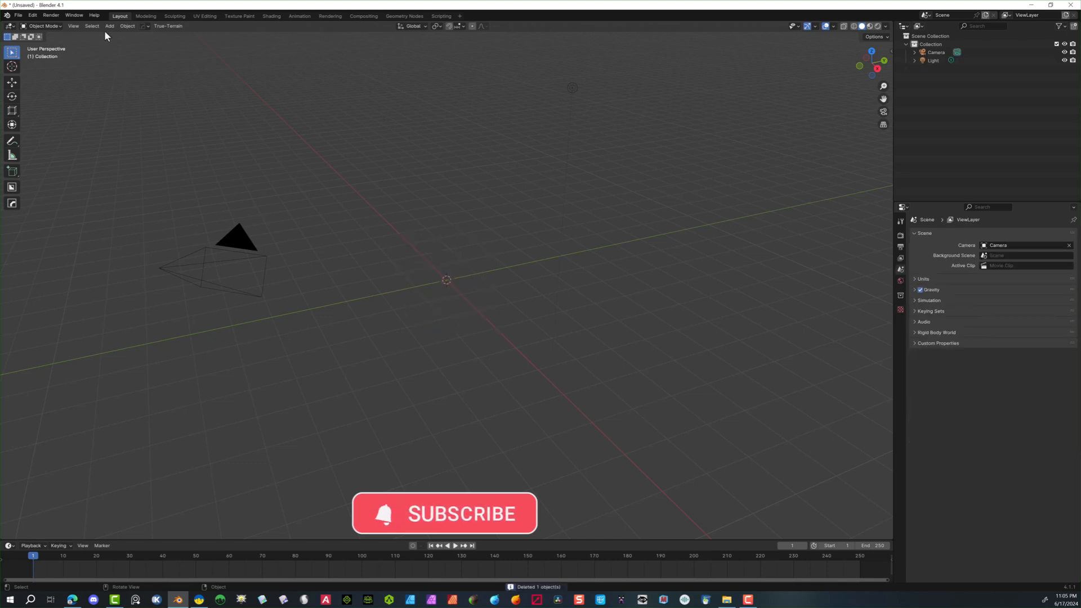
{"action": "left_click", "coordinate": [109, 26]}
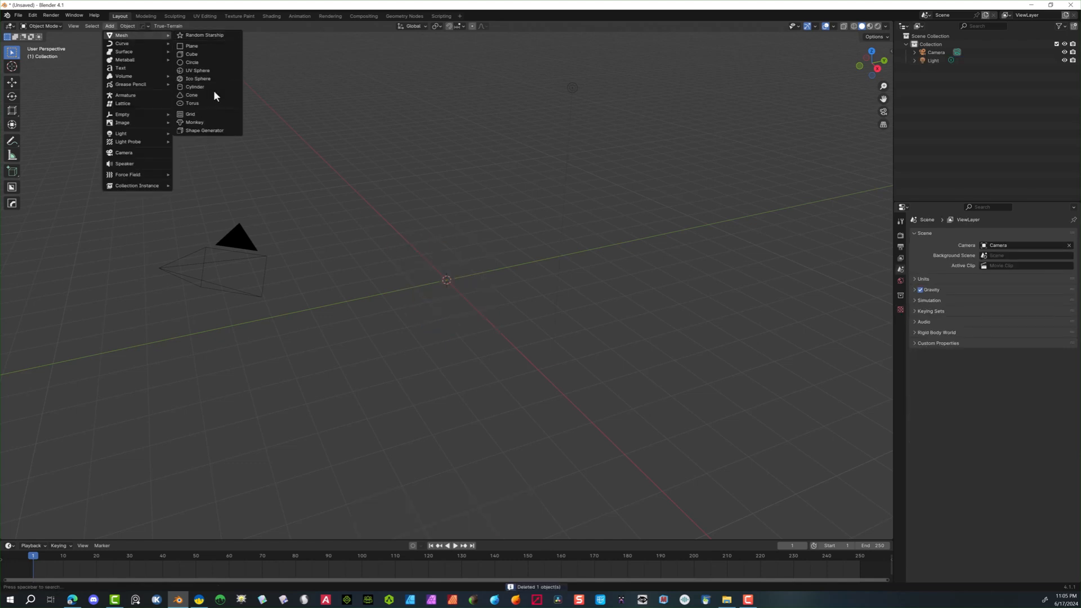
{"action": "left_click", "coordinate": [194, 87]}
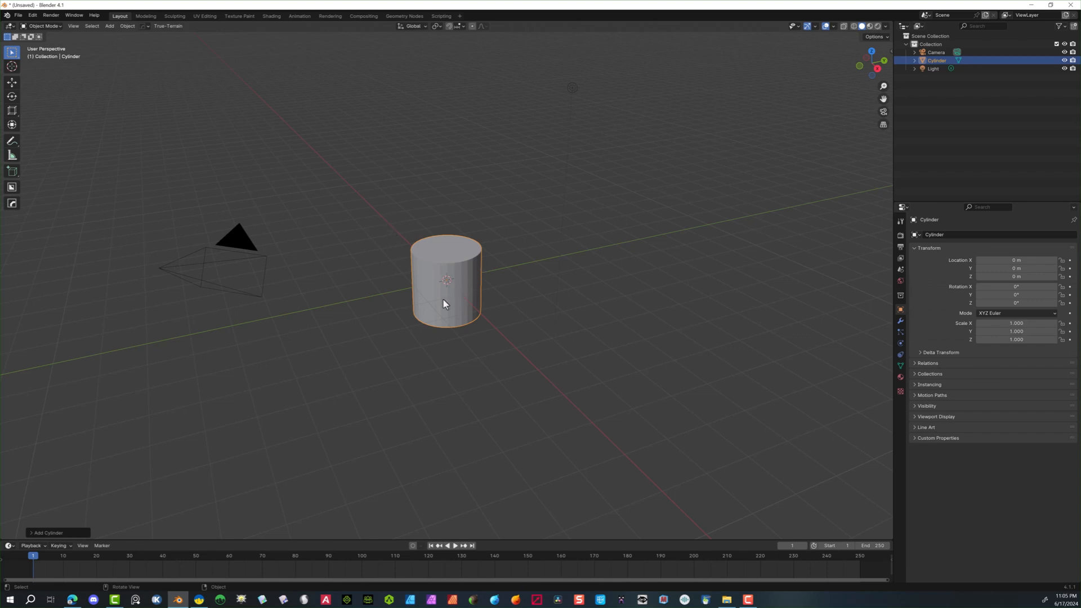
{"action": "left_click", "coordinate": [48, 532]}
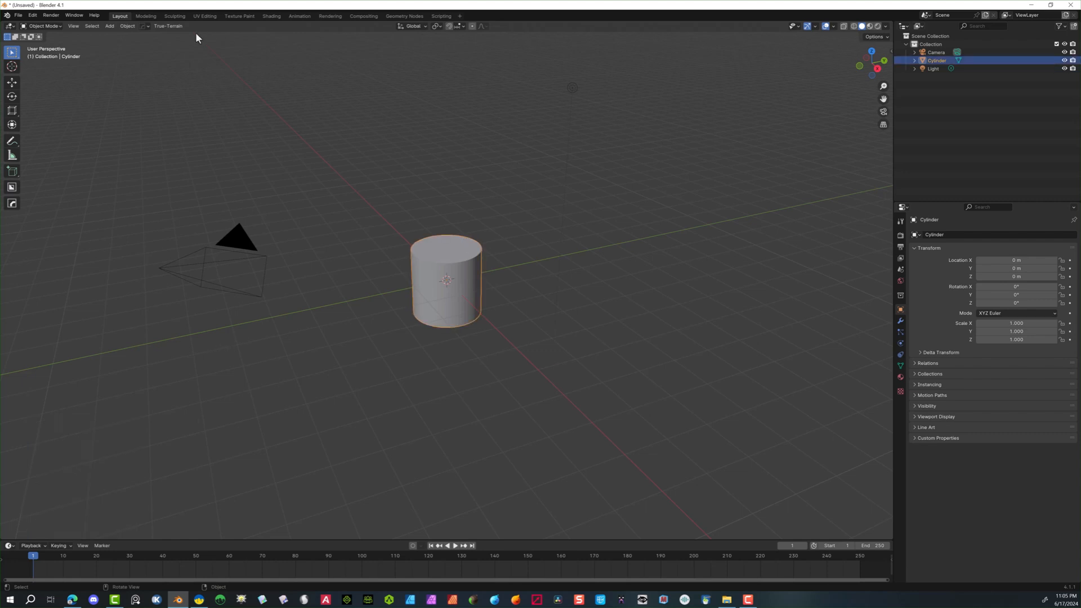
- In Edit Mode, inset the top face, extrude it down and scale it into a narrow recess
{"action": "key", "text": "Tab"}
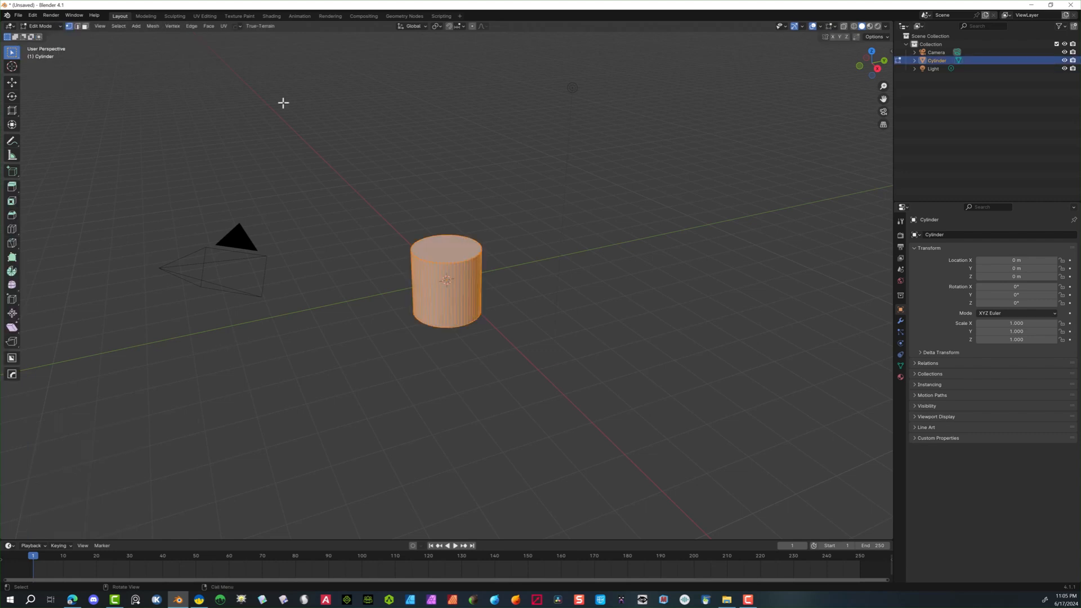
{"action": "left_click", "coordinate": [11, 201]}
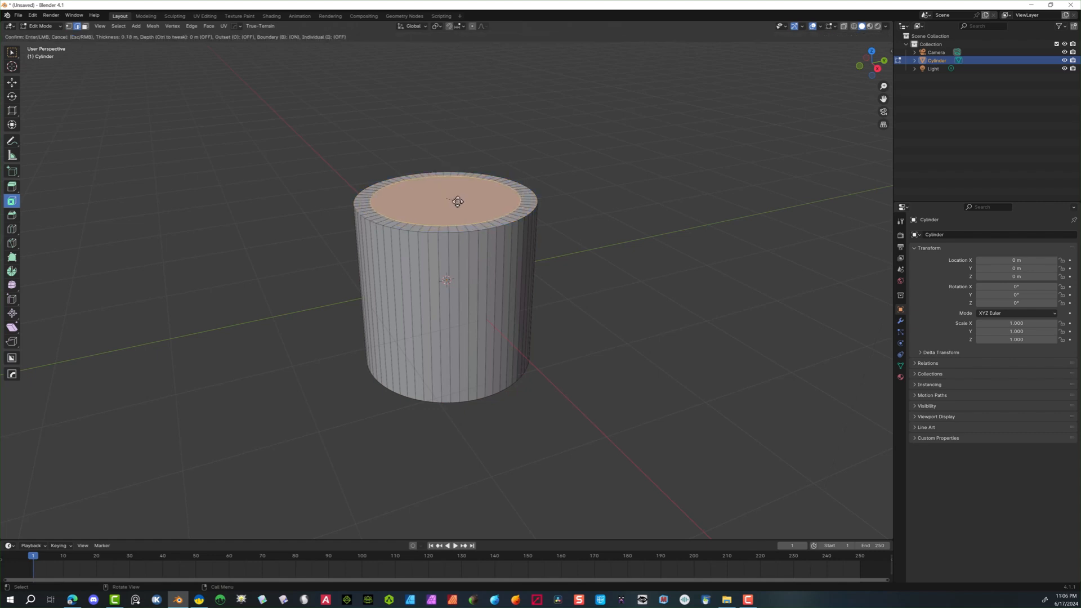
{"action": "left_click", "coordinate": [11, 186]}
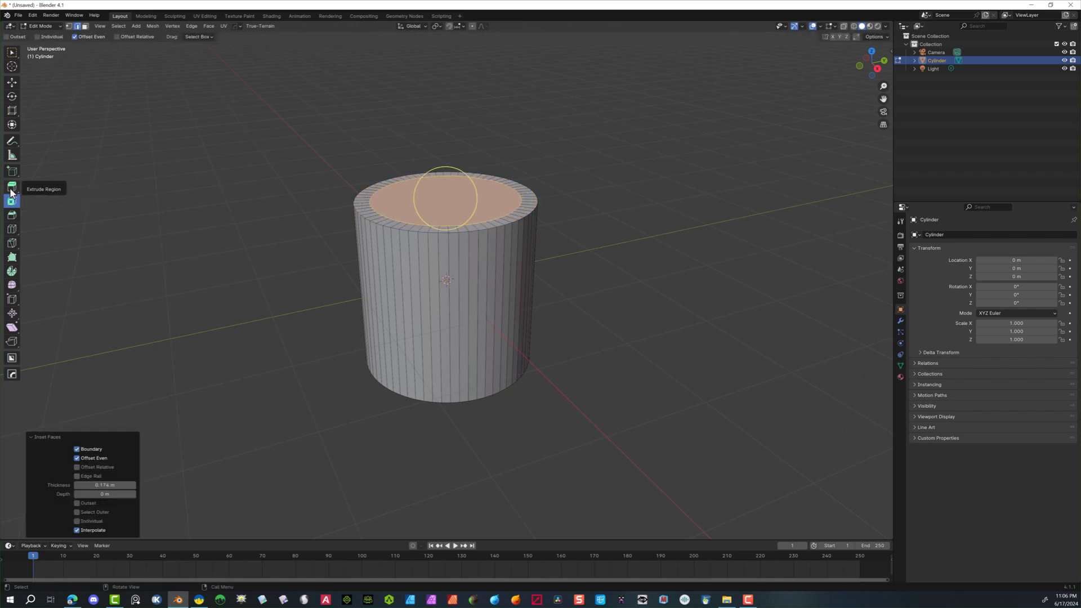
{"action": "left_click", "coordinate": [11, 180]}
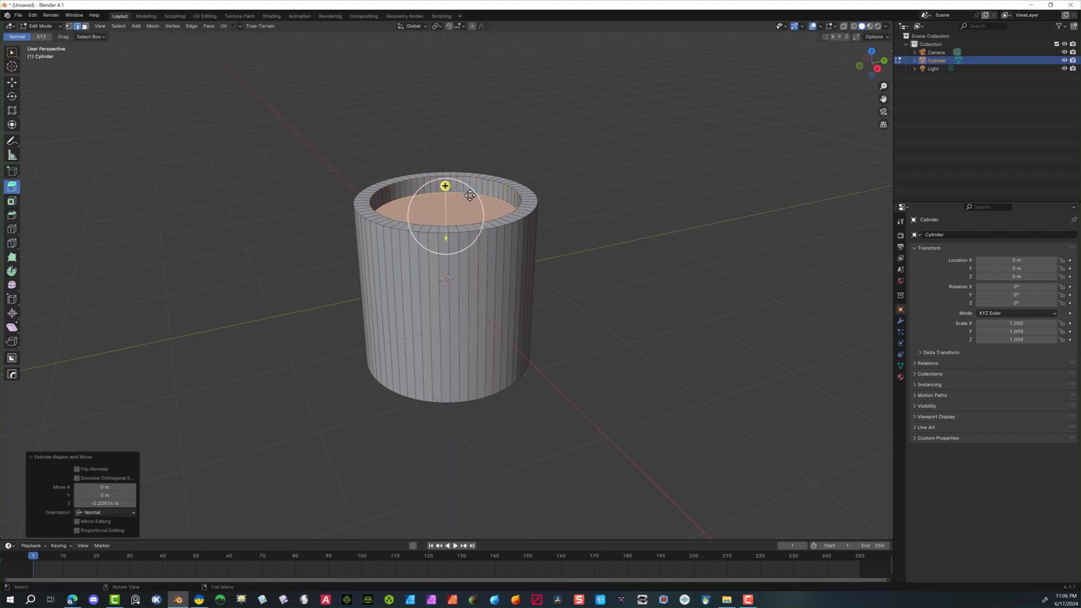
{"action": "key", "text": "s"}
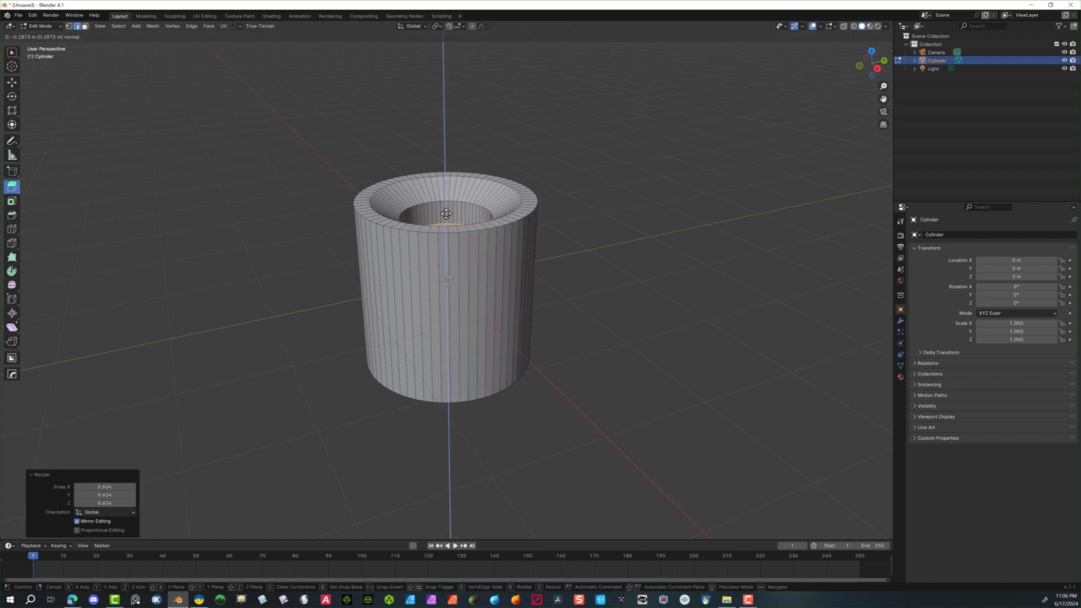
{"action": "key", "text": "e"}
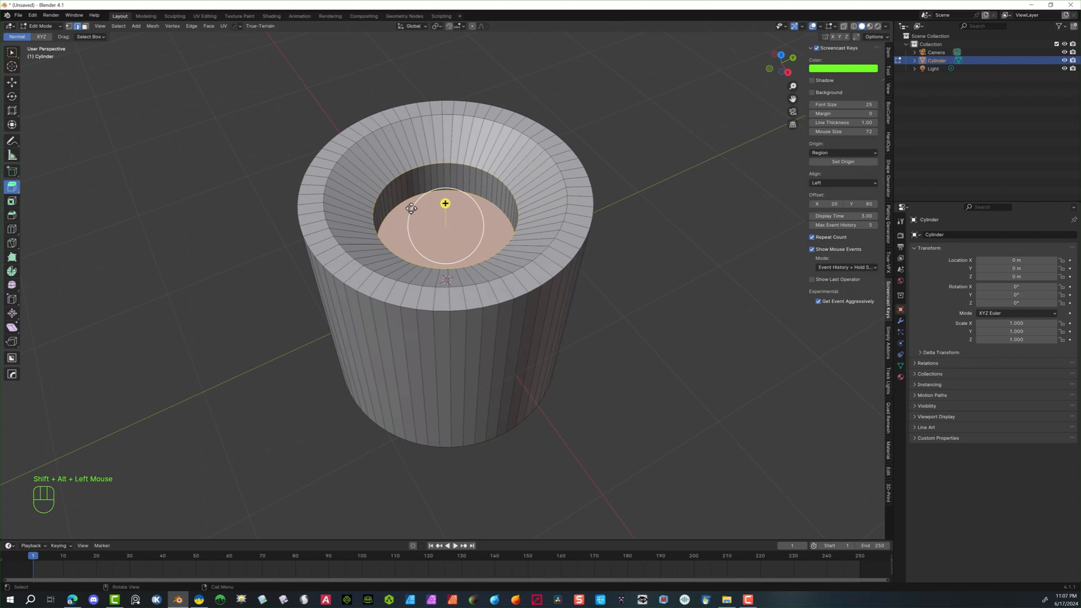
- Bevel the recess floor edge loop with extra segments into a rounded lip
{"action": "key", "text": "ctrl+b"}
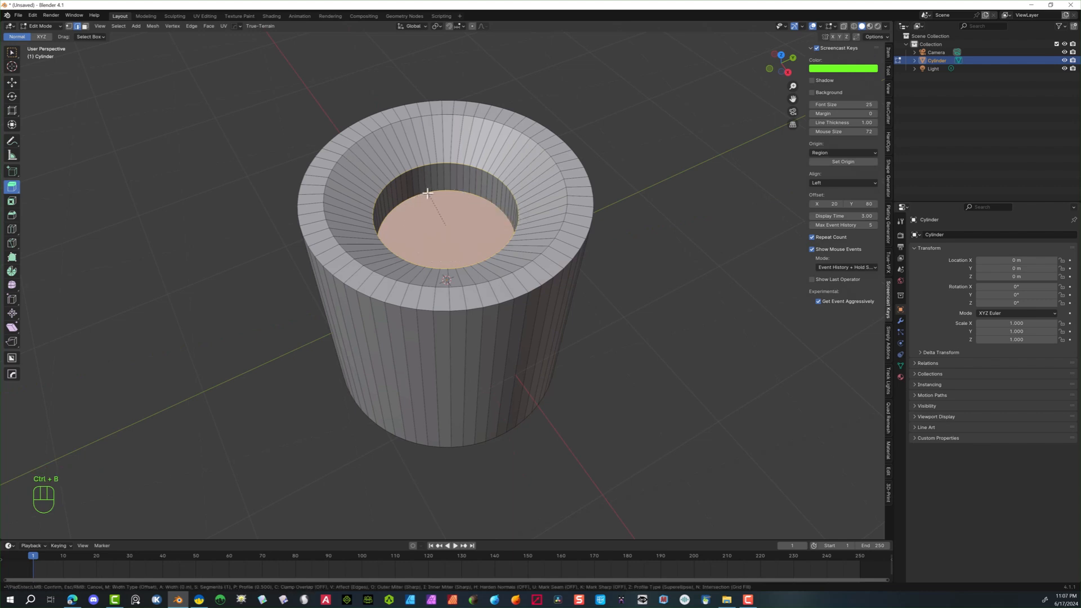
{"action": "scroll", "scroll_direction": "up", "scroll_amount": 3}
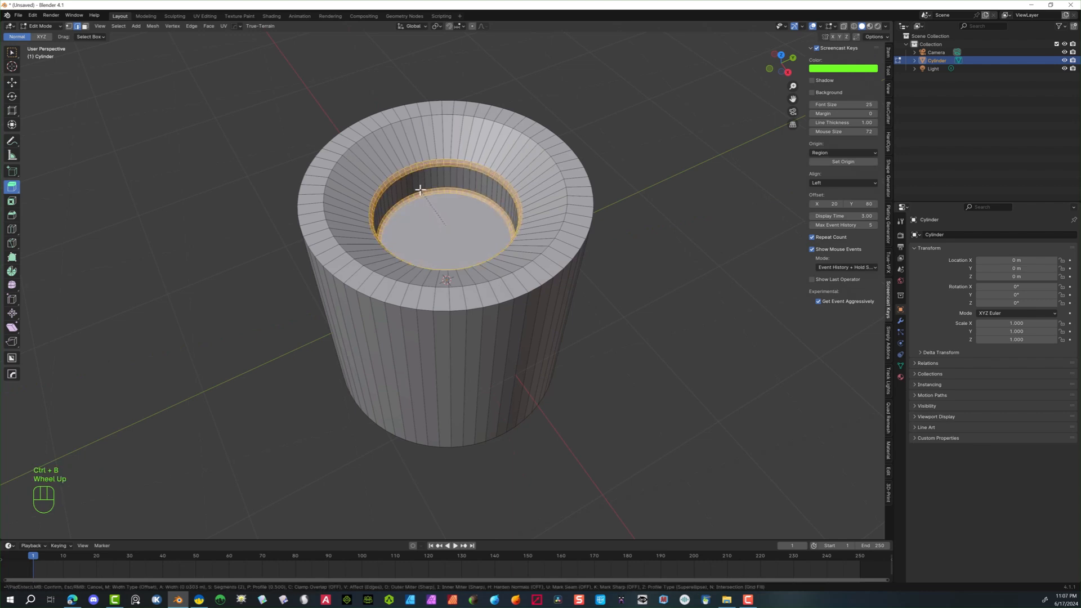
{"action": "scroll", "scroll_direction": "up", "scroll_amount": 3}
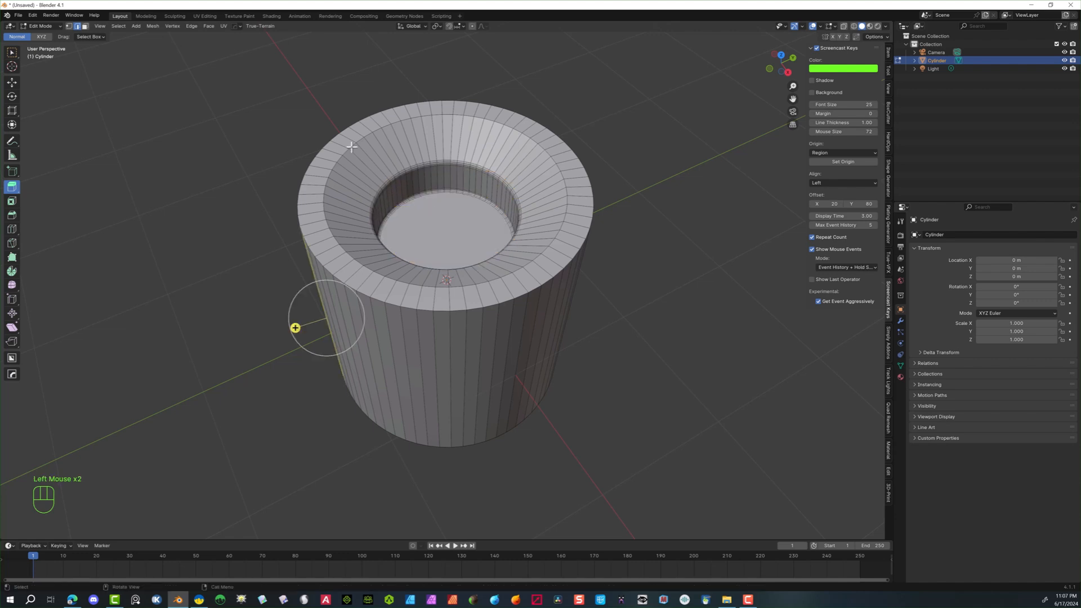
{"action": "left_click", "coordinate": [445, 167]}
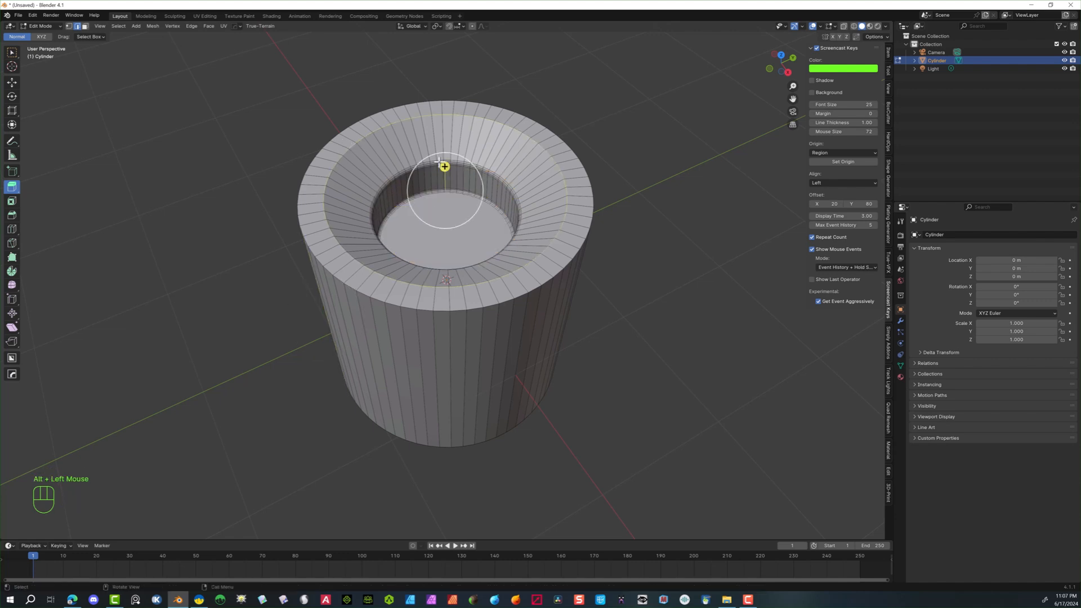
{"action": "key", "text": "ctrl+b"}
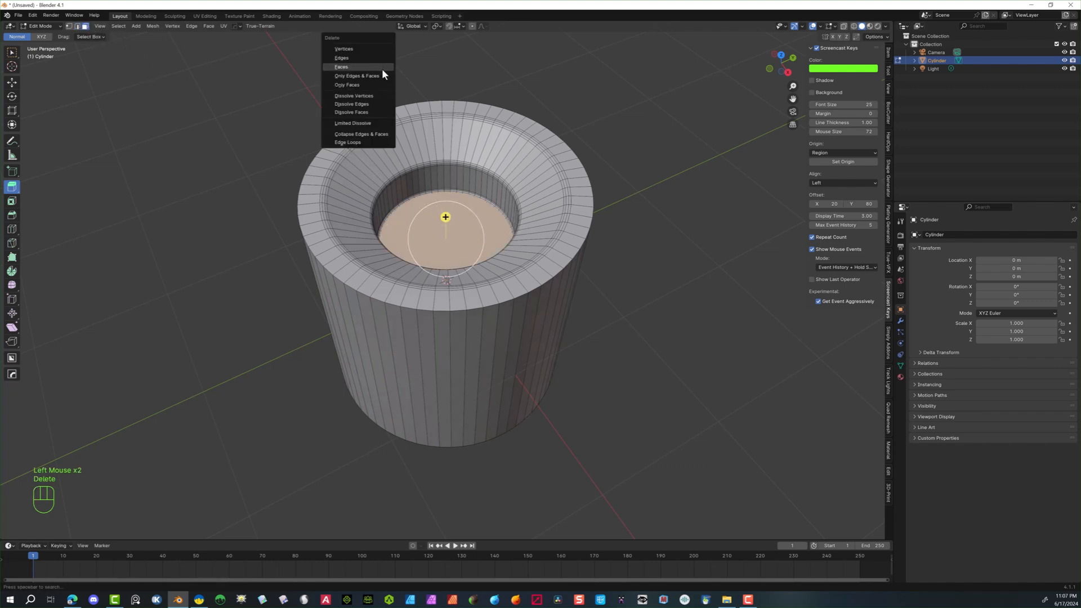
- Delete the recess floor face and Grid Fill the open boundary loop
{"action": "left_click", "coordinate": [340, 67]}
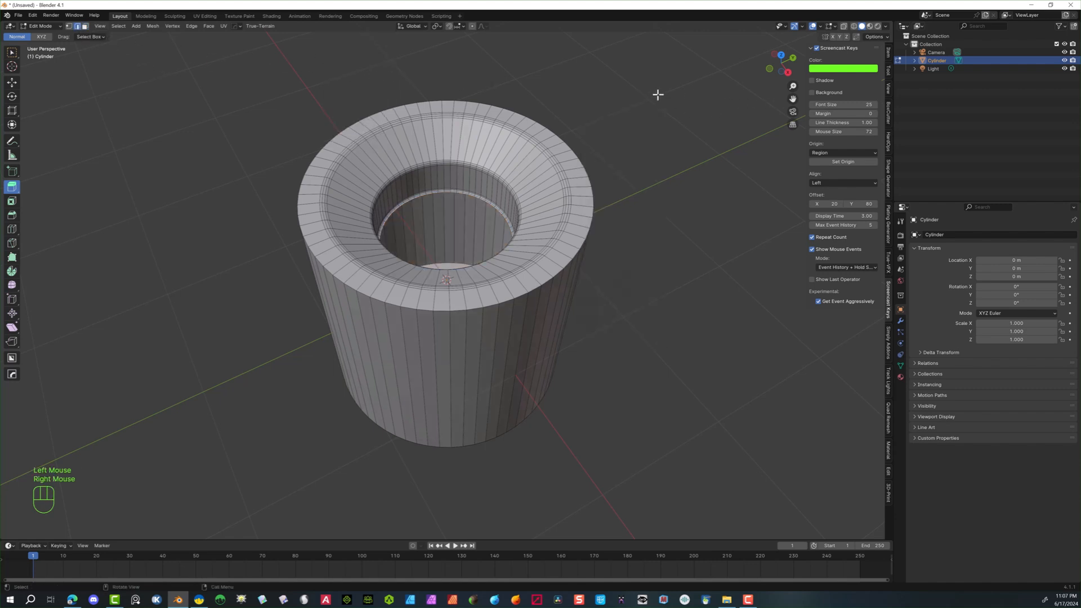
{"action": "scroll", "scroll_direction": "up", "scroll_amount": 3}
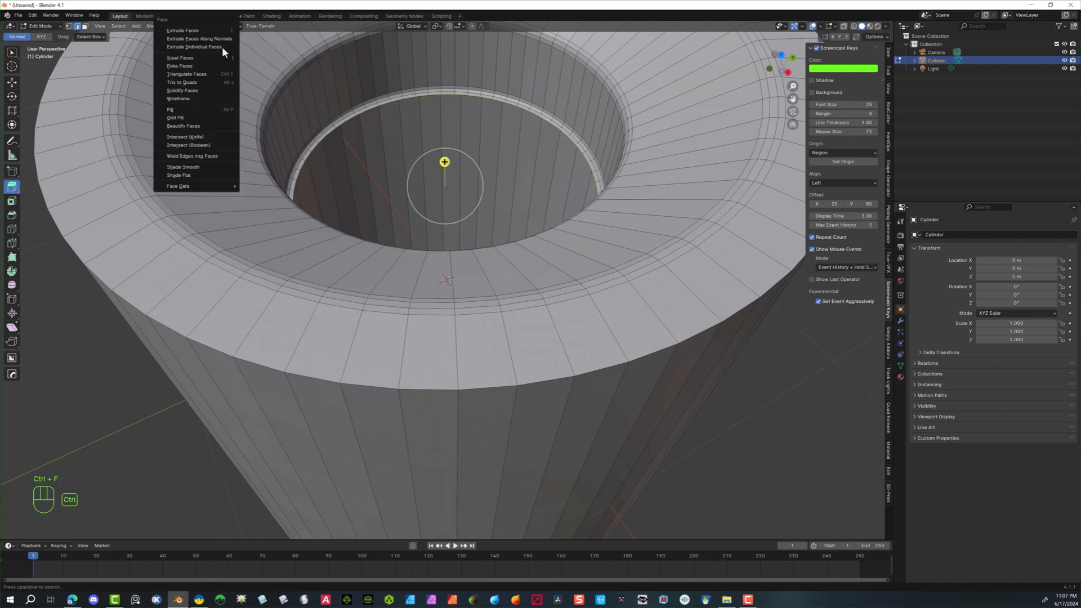
{"action": "left_click", "coordinate": [175, 117]}
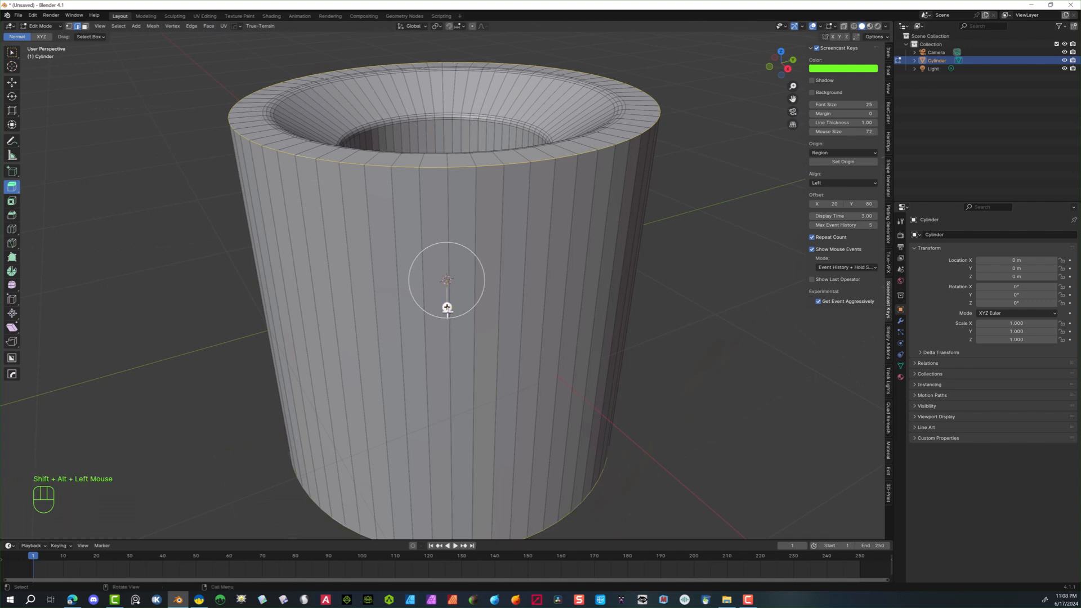
- Bevel the top and bottom outer rims with added segments
{"action": "key", "text": "ctrl+b"}
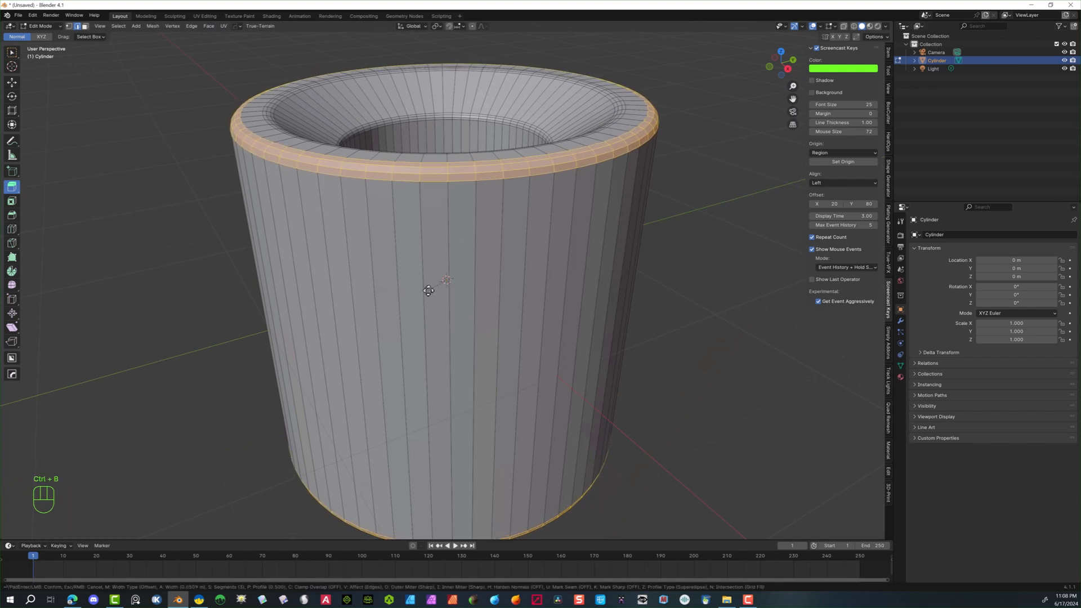
{"action": "scroll", "scroll_direction": "up", "scroll_amount": 3}
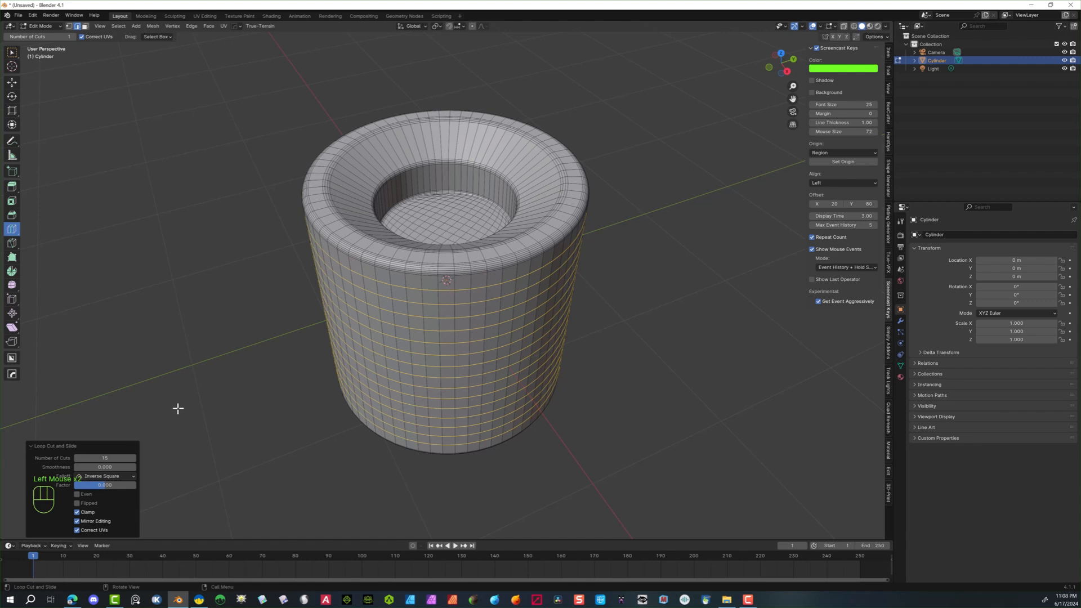
{"action": "mouse_move", "coordinate": [143, 260]}
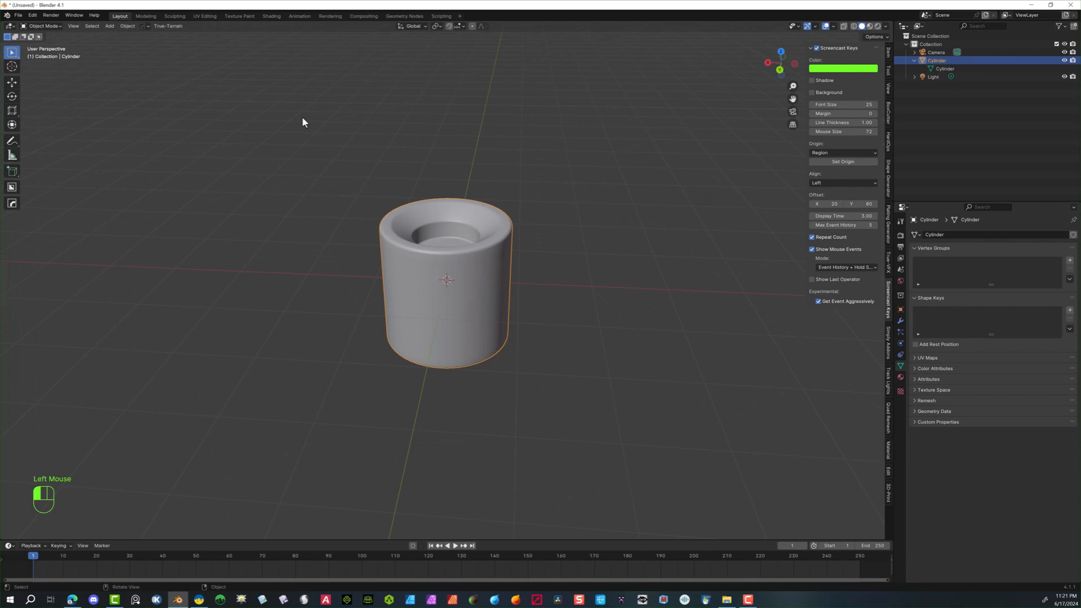
- Add a lattice via F3 search, raise its W resolution and scale it around the cylinder
{"action": "key", "text": "f3"}
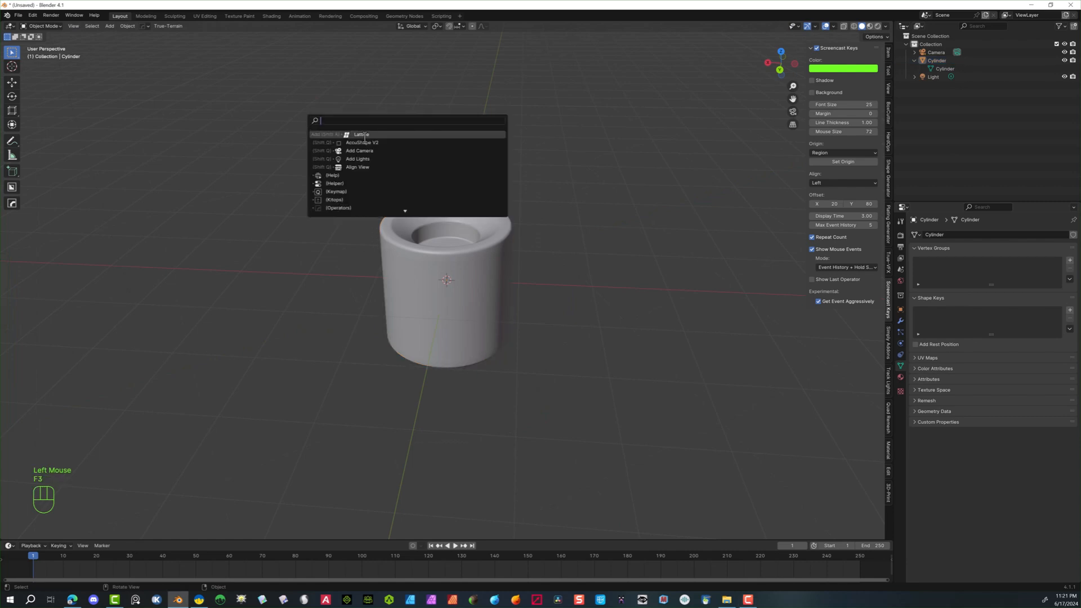
{"action": "left_click", "coordinate": [361, 134]}
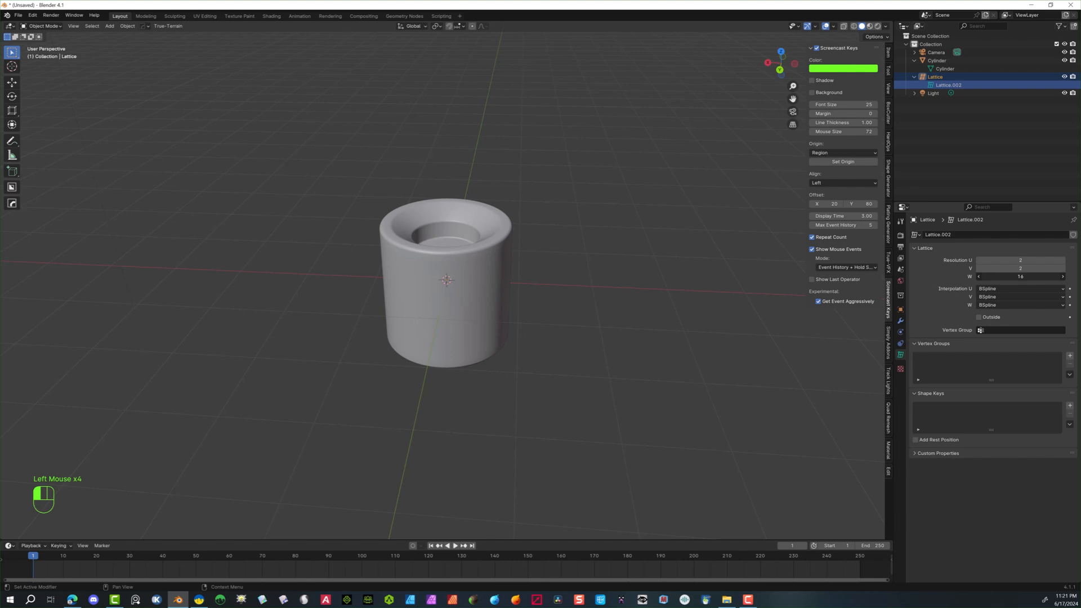
{"action": "left_click", "coordinate": [978, 277]}
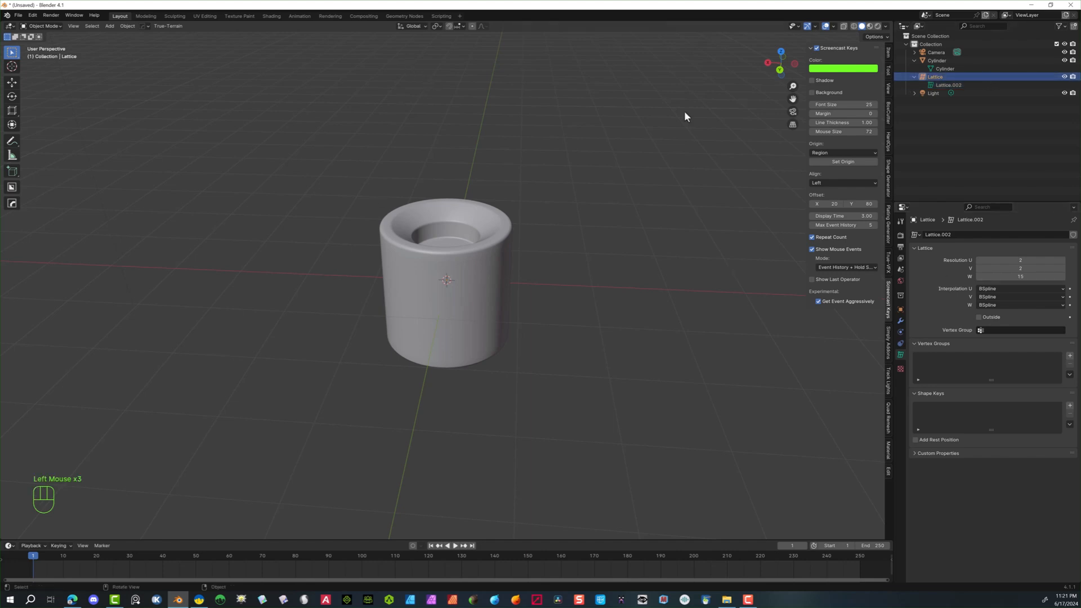
{"action": "key", "text": "s"}
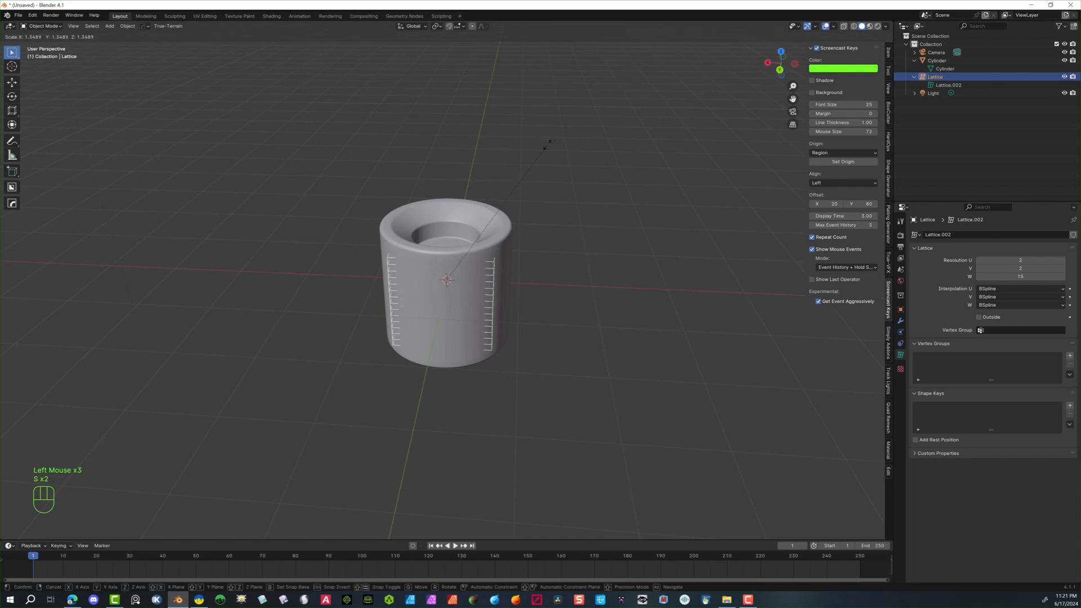
{"action": "left_click", "coordinate": [430, 197]}
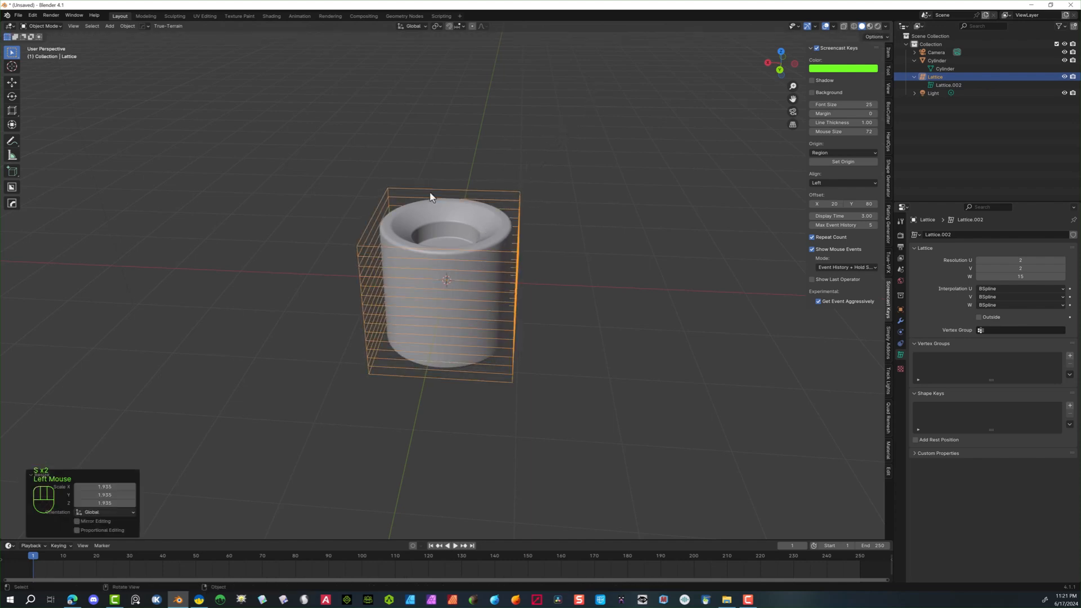
{"action": "left_click", "coordinate": [571, 172]}
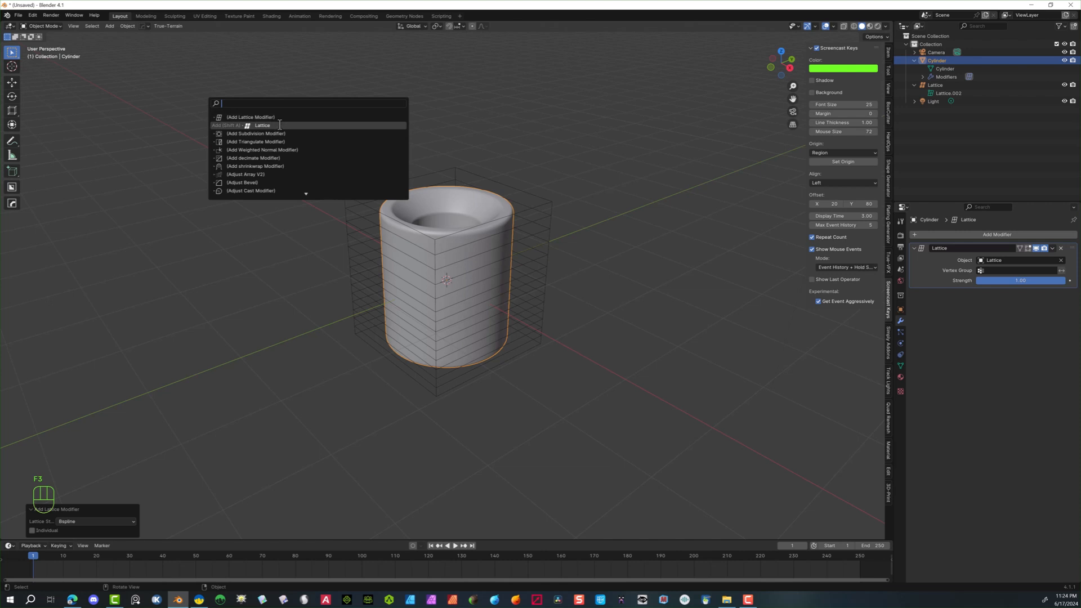
- Add a second lattice object and a second Lattice deform modifier on the cylinder
{"action": "left_click", "coordinate": [263, 125]}
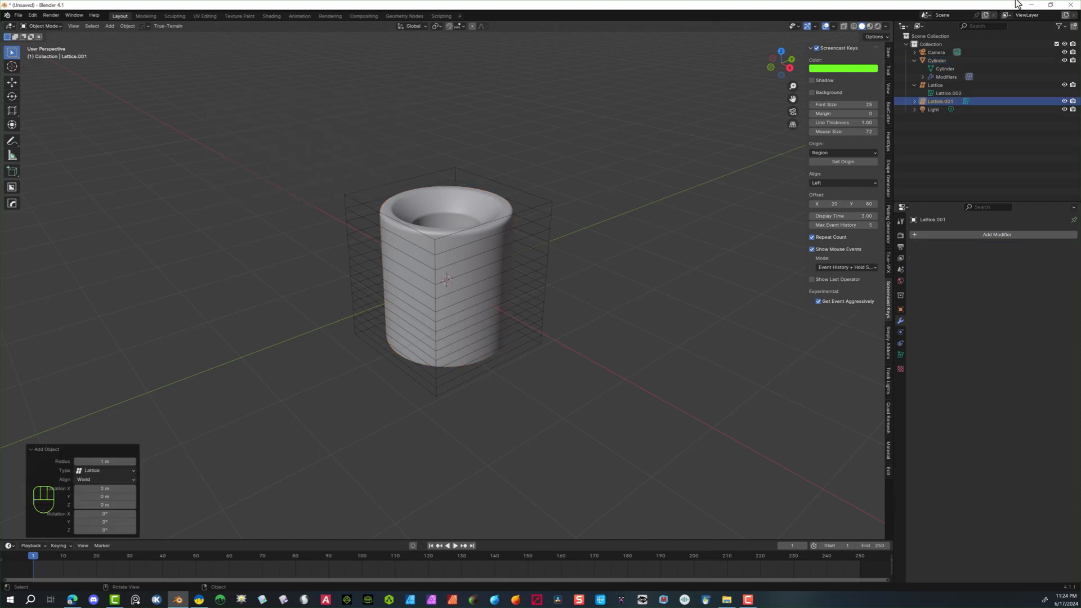
{"action": "mouse_move", "coordinate": [922, 150]}
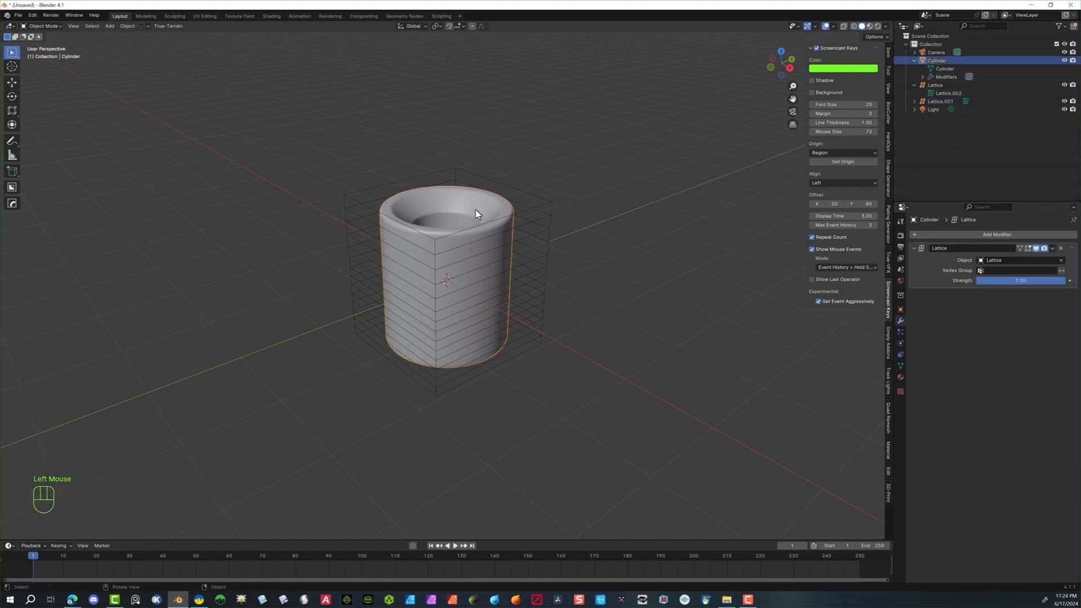
{"action": "mouse_move", "coordinate": [929, 137]}
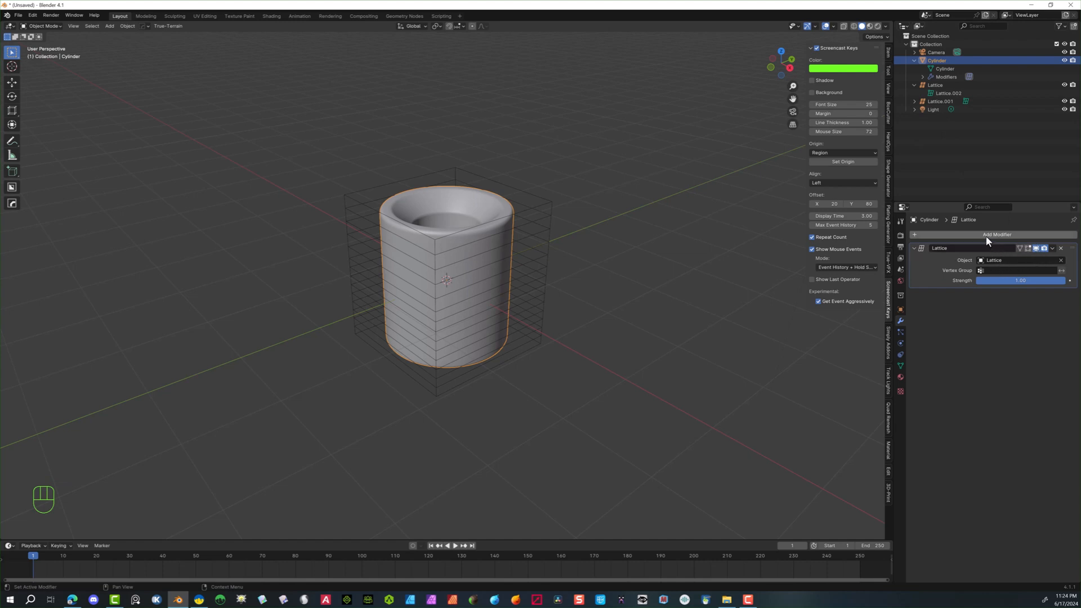
{"action": "left_click", "coordinate": [996, 234]}
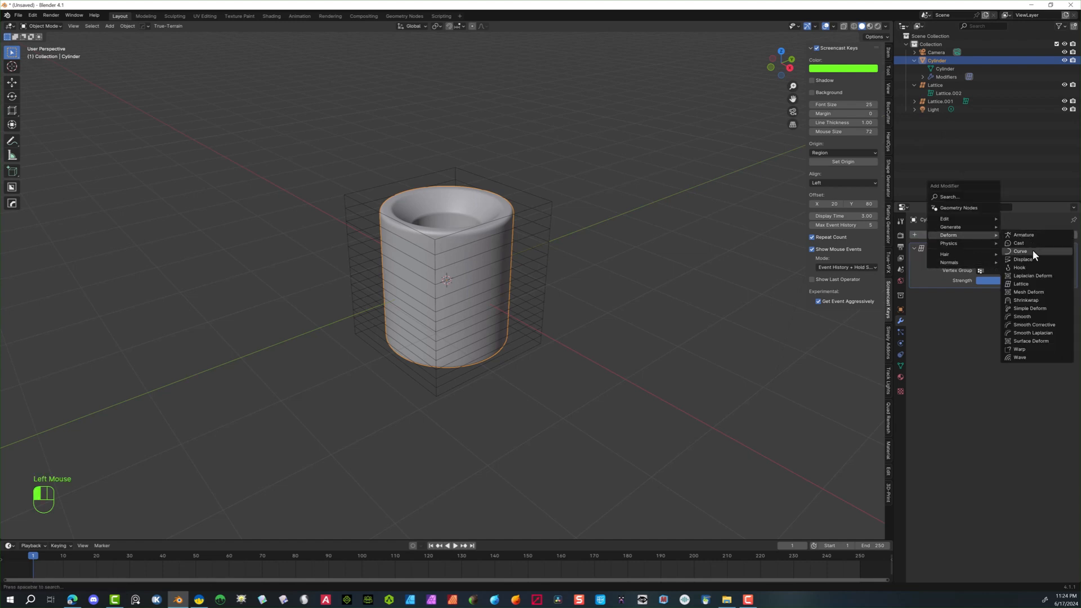
{"action": "left_click", "coordinate": [1022, 284]}
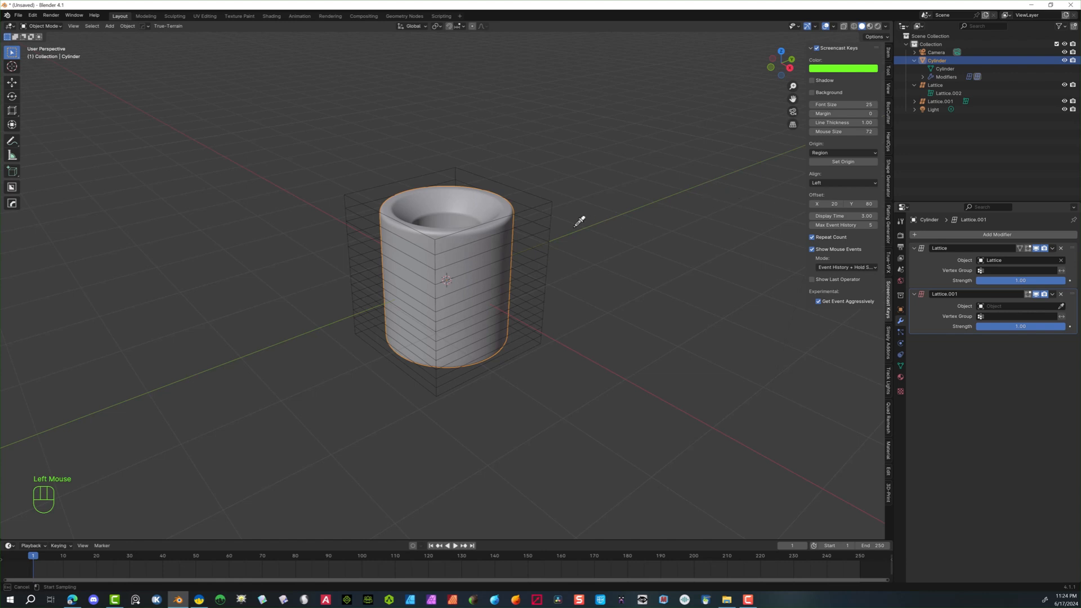
- Select Lattice.001 in the outliner and scale it up around the cup
{"action": "left_click", "coordinate": [923, 60]}
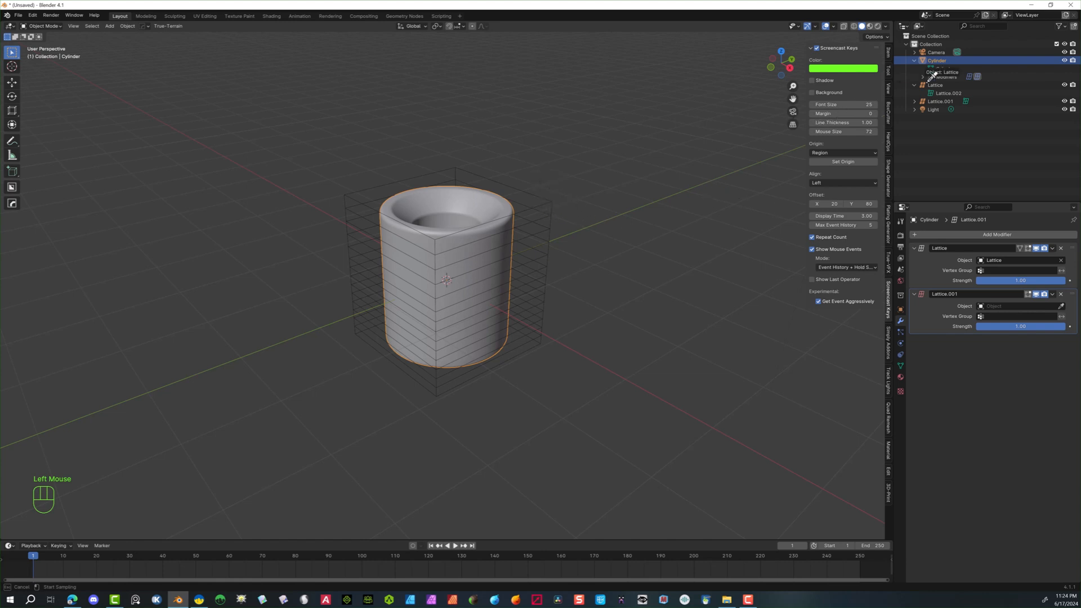
{"action": "left_click", "coordinate": [922, 69]}
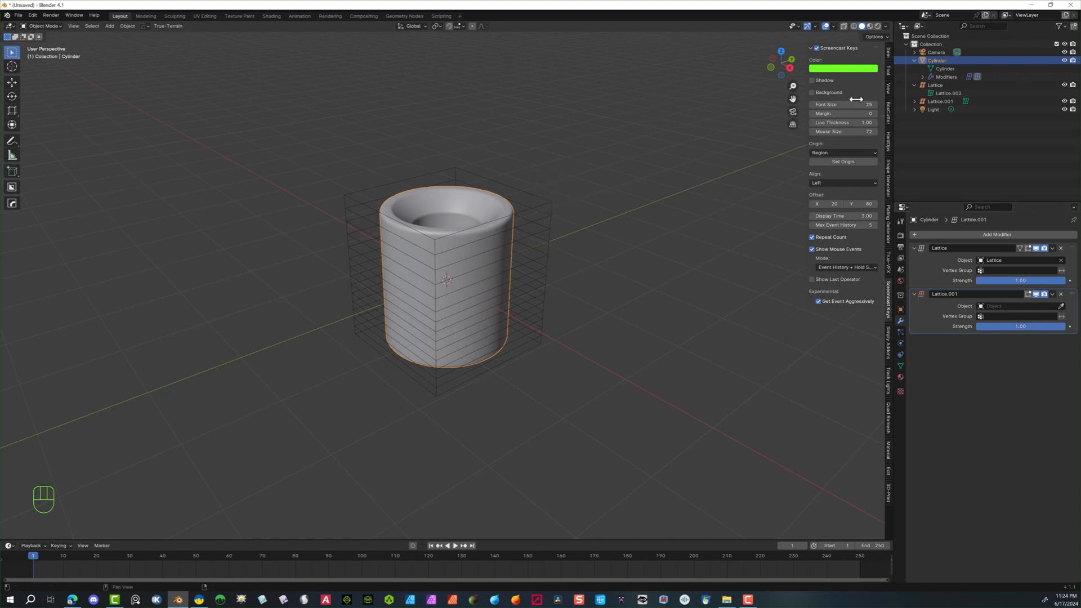
{"action": "left_click", "coordinate": [941, 101]}
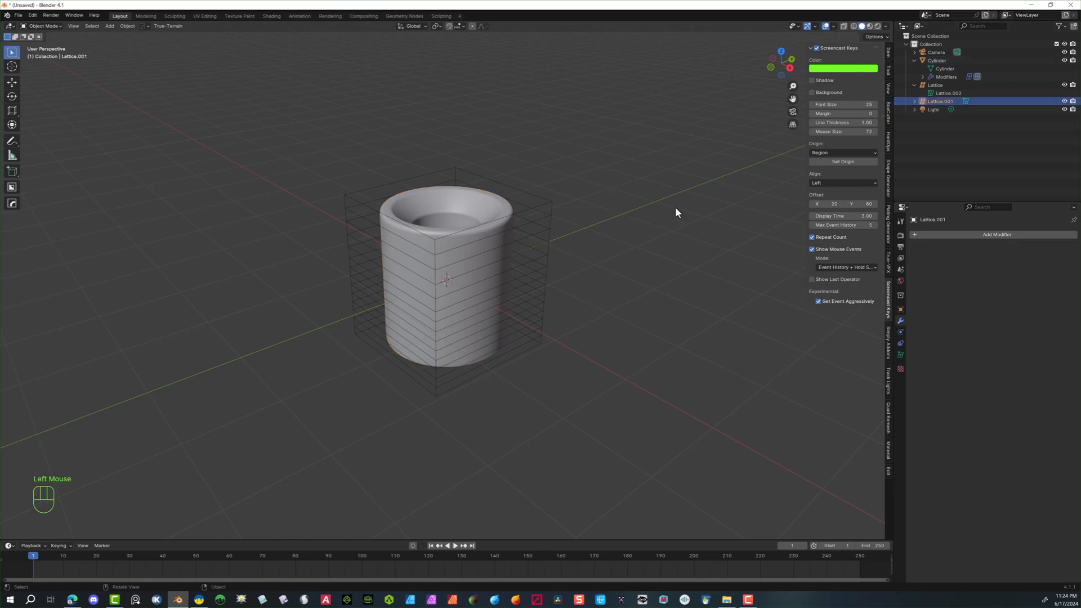
{"action": "key", "text": "s"}
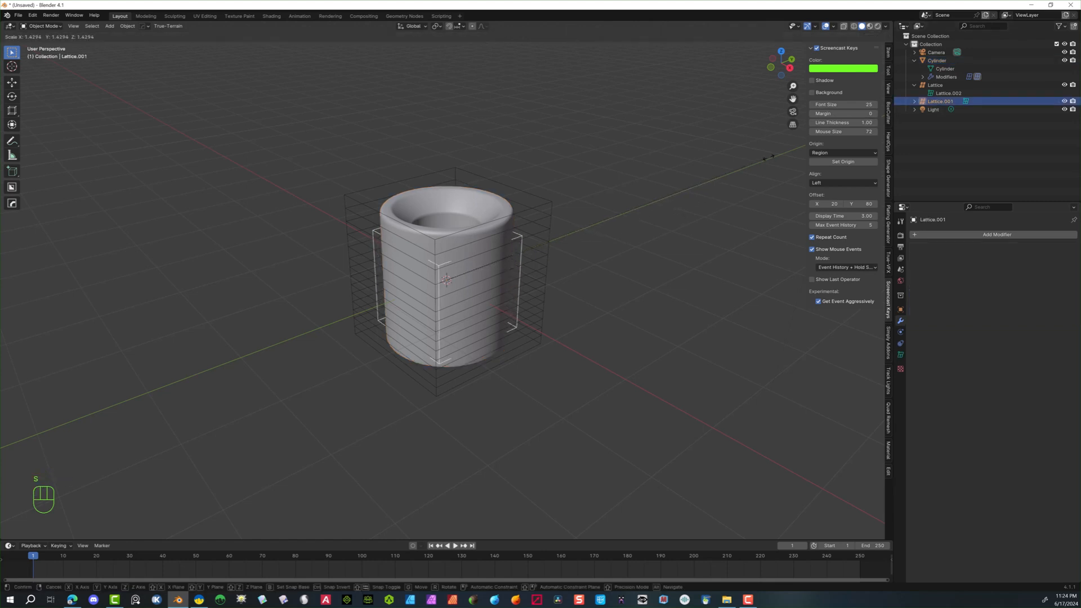
{"action": "mouse_move", "coordinate": [448, 276]}
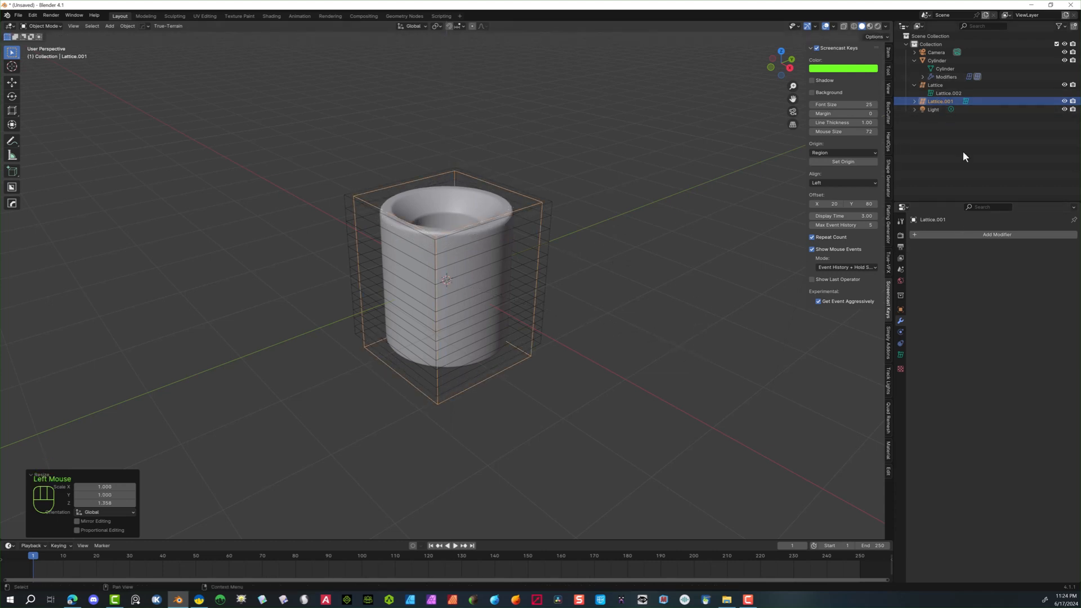
{"action": "left_click", "coordinate": [935, 61]}
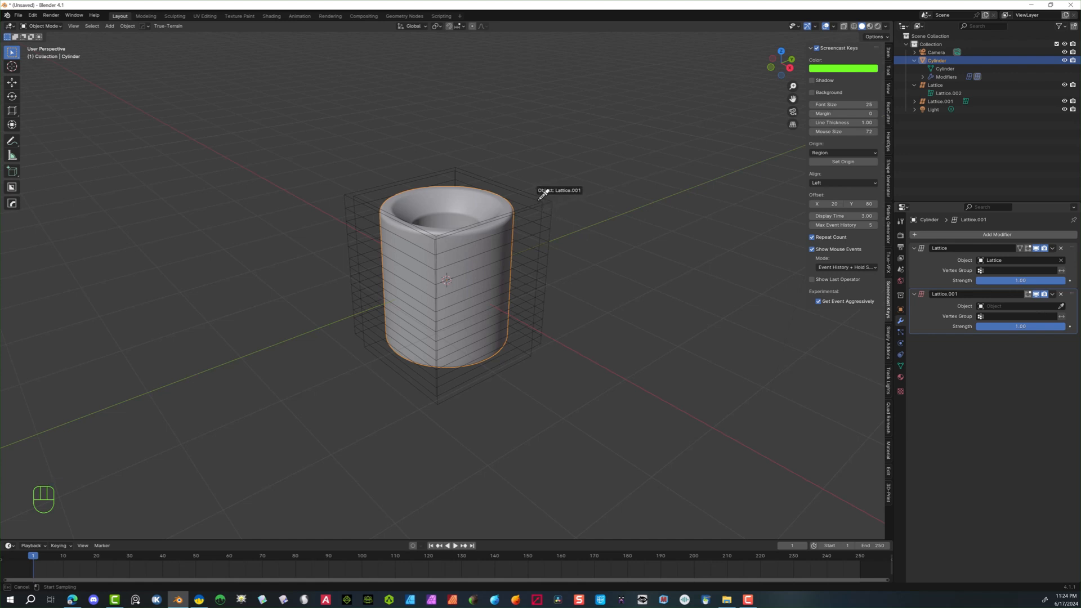
- Target the second Lattice modifier at Lattice.001 and select that lattice
{"action": "left_click", "coordinate": [1007, 307]}
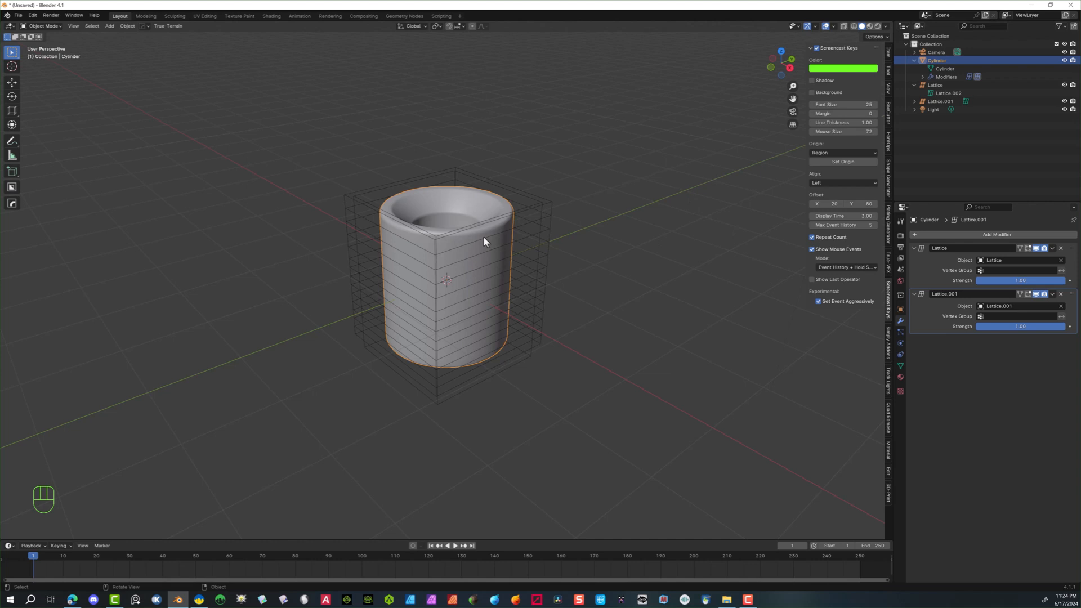
{"action": "mouse_move", "coordinate": [508, 227]}
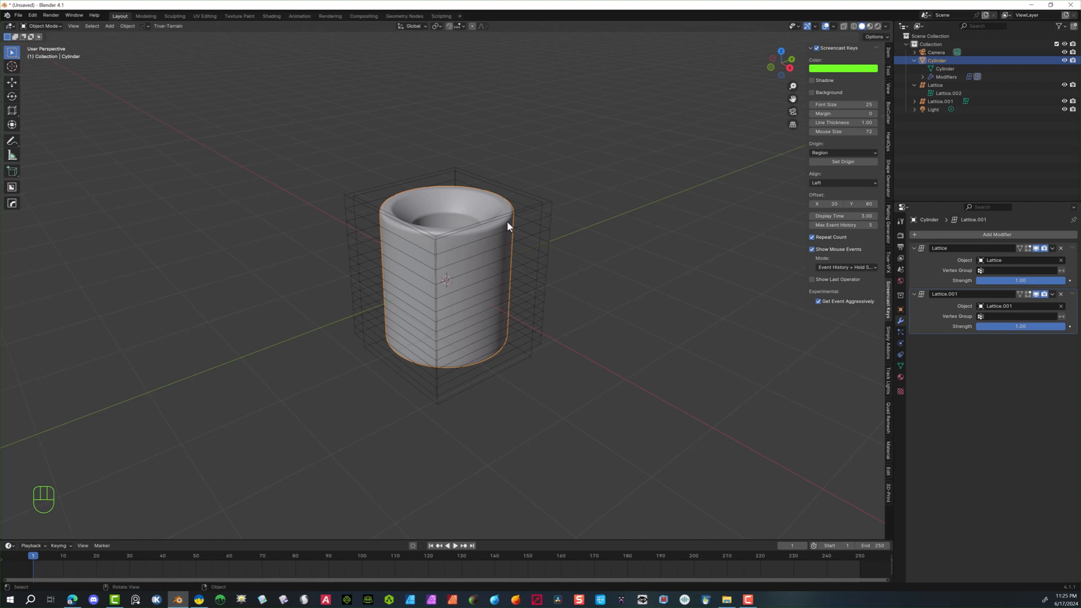
{"action": "left_click", "coordinate": [940, 101]}
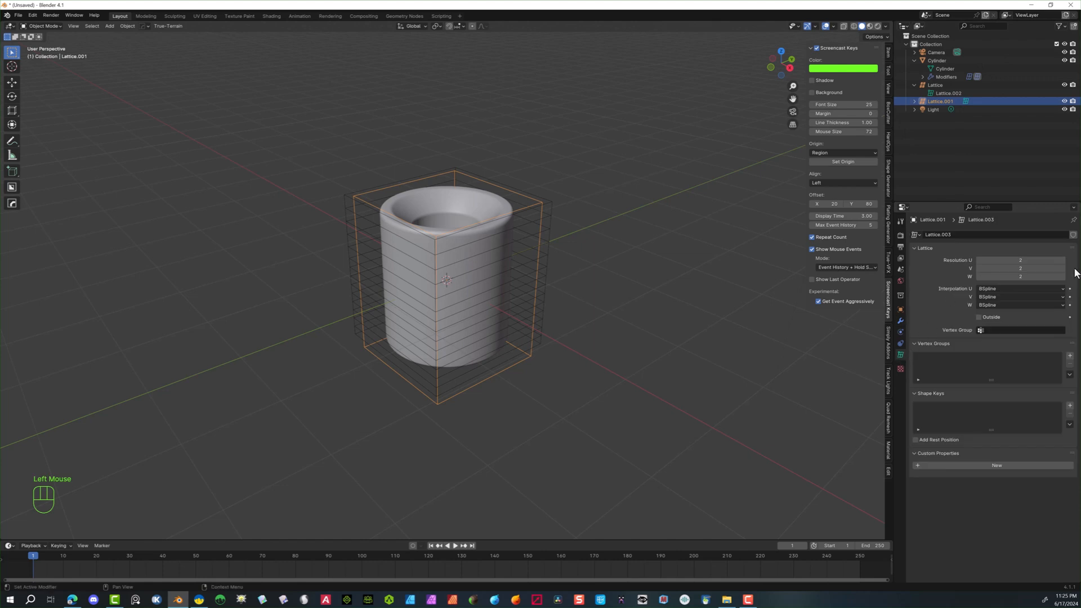
- Raise Lattice.001's W resolution and scale its upper points to taper the bottle
{"action": "left_click", "coordinate": [1062, 277]}
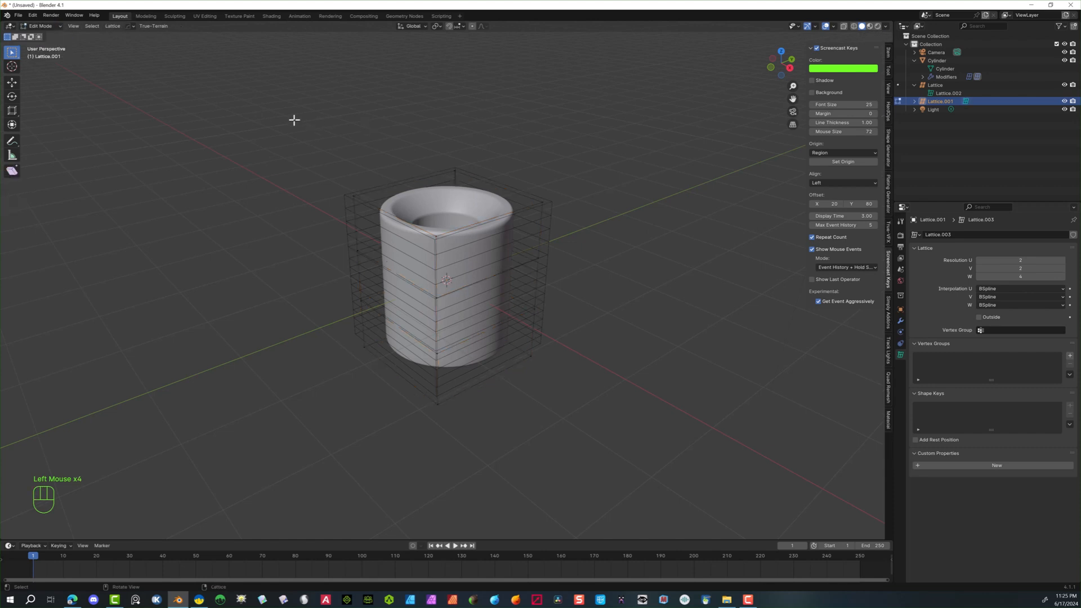
{"action": "left_click", "coordinate": [487, 237]}
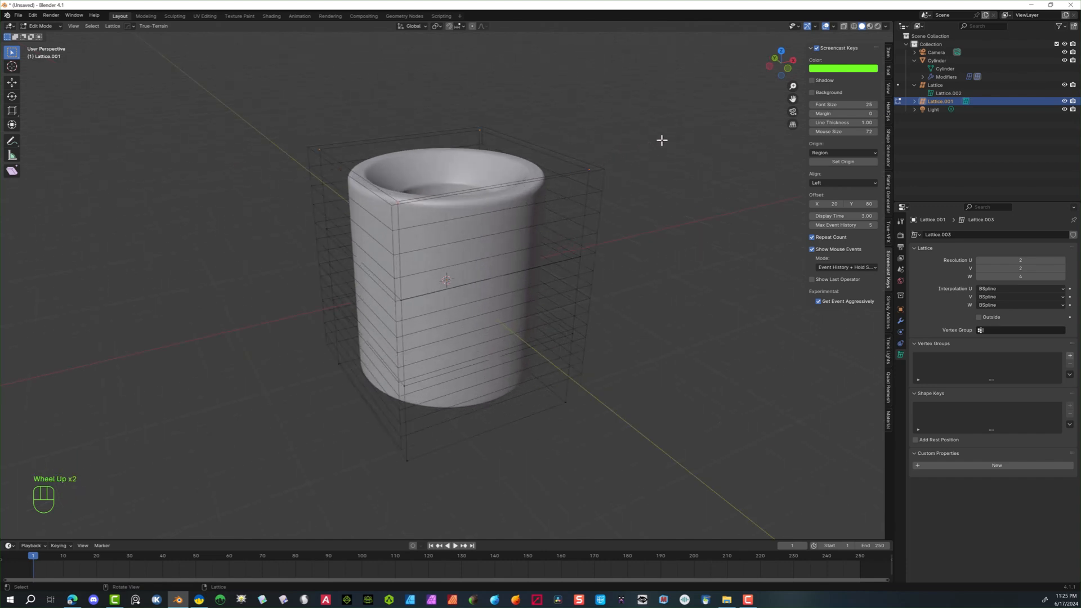
{"action": "key", "text": "s"}
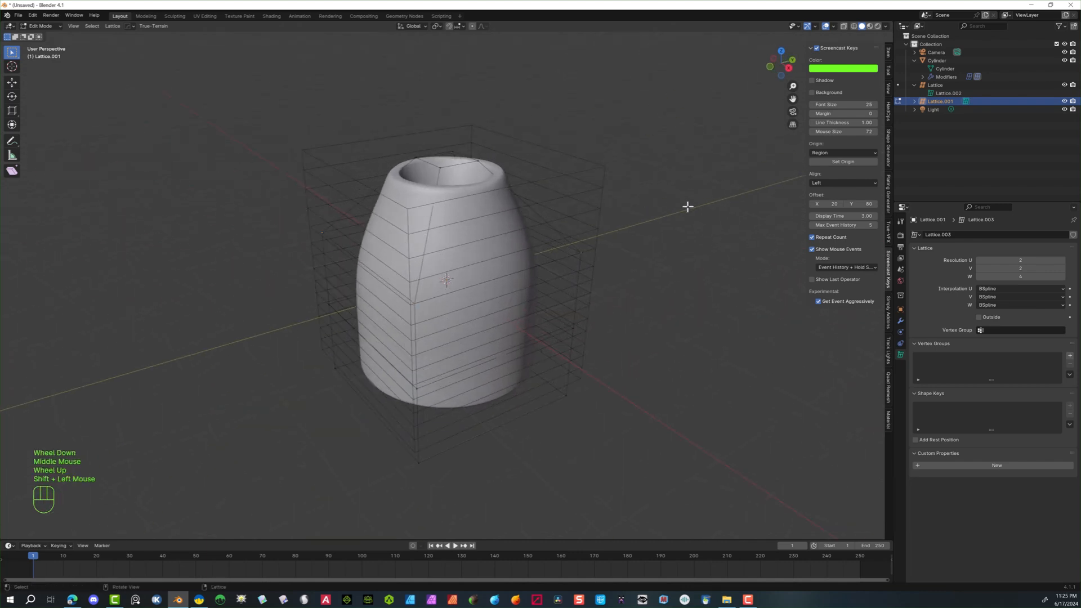
{"action": "key", "text": "s"}
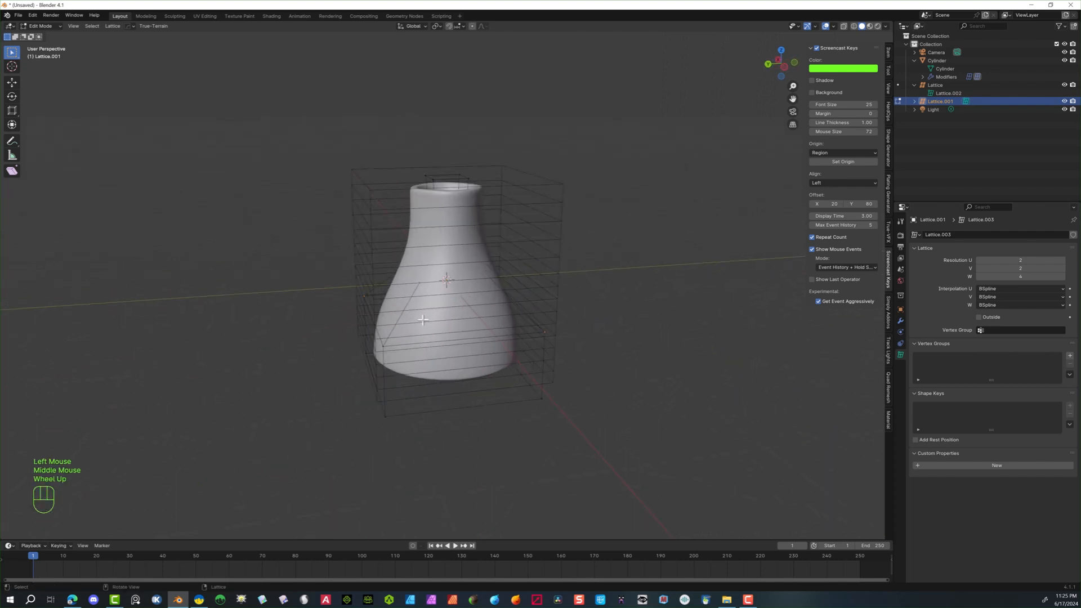
{"action": "mouse_move", "coordinate": [598, 299]}
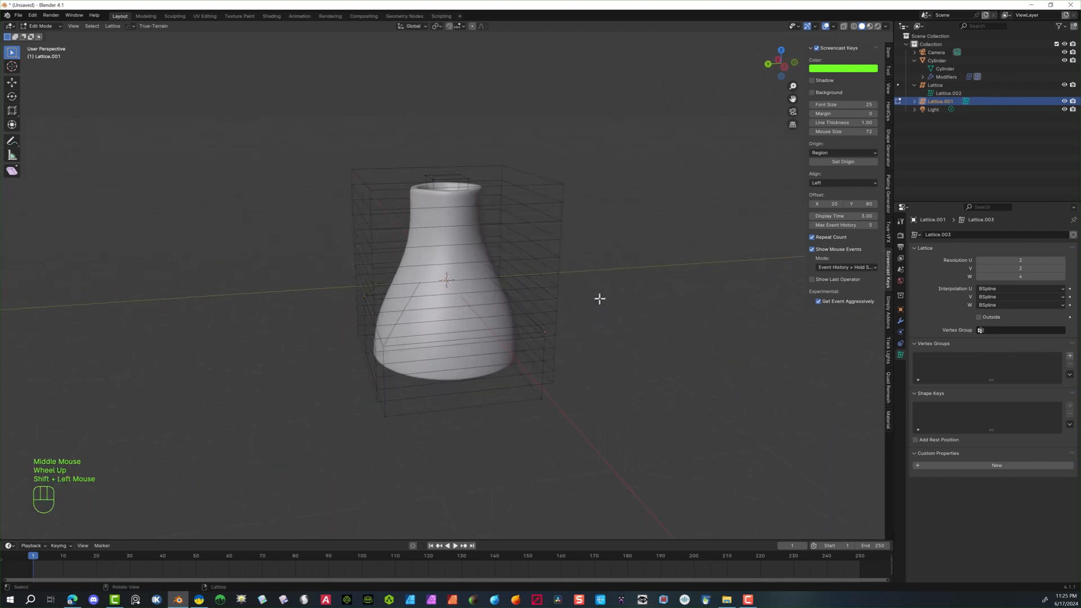
- Scale selected lattice points further to narrow the neck into a flask shape
{"action": "key", "text": "s"}
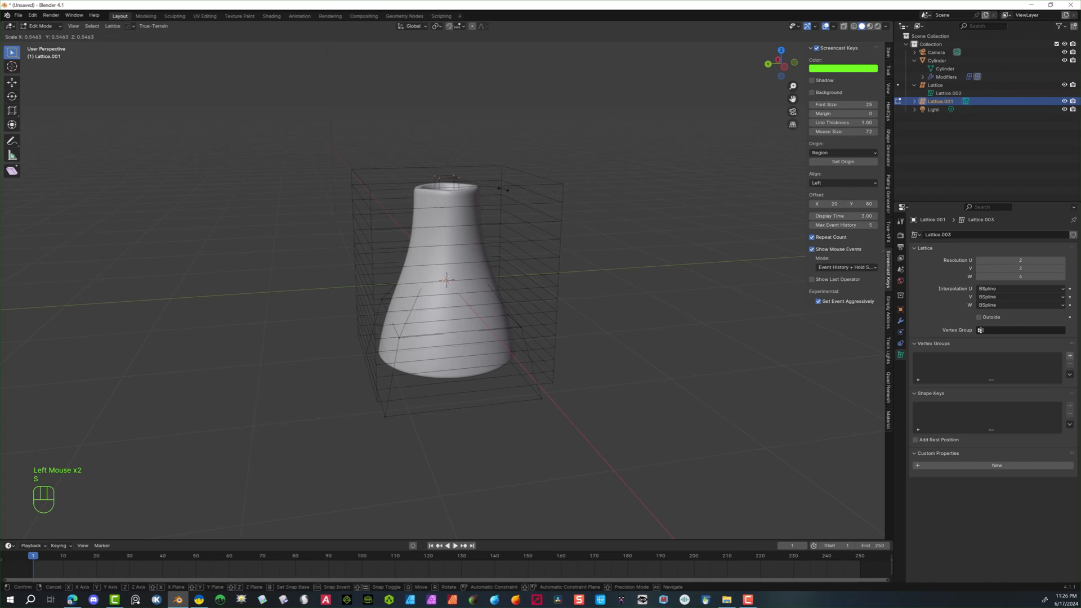
{"action": "left_click", "coordinate": [557, 231]}
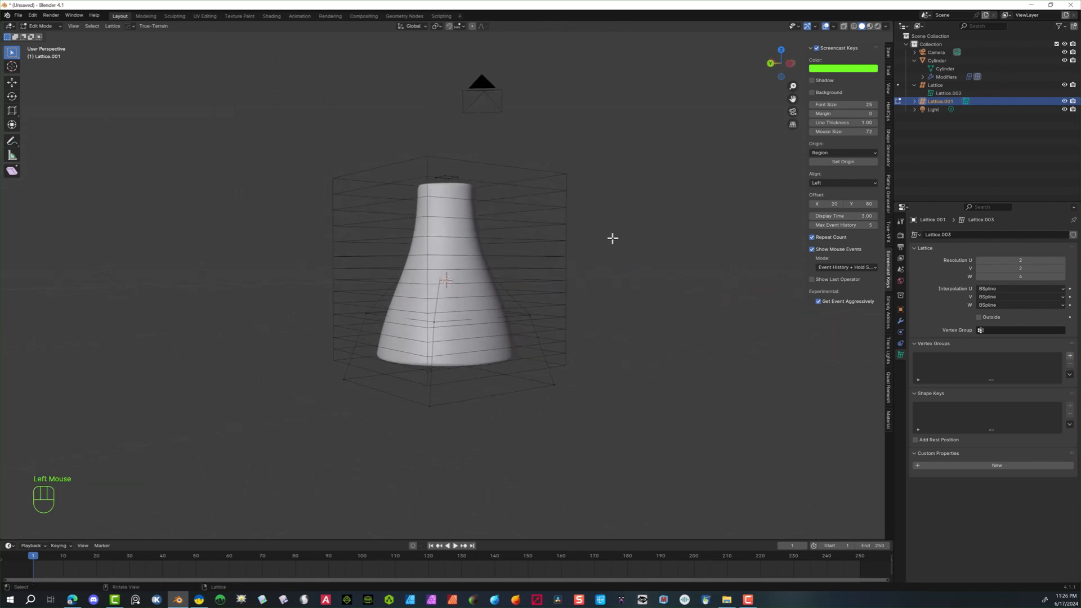
{"action": "key", "text": "s"}
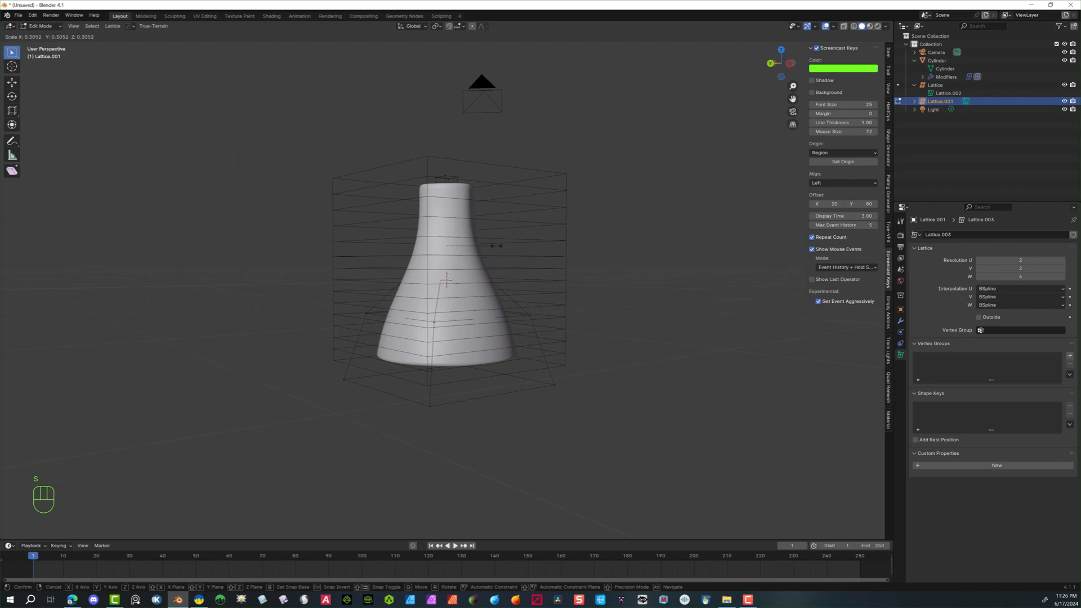
{"action": "left_click", "coordinate": [393, 257]}
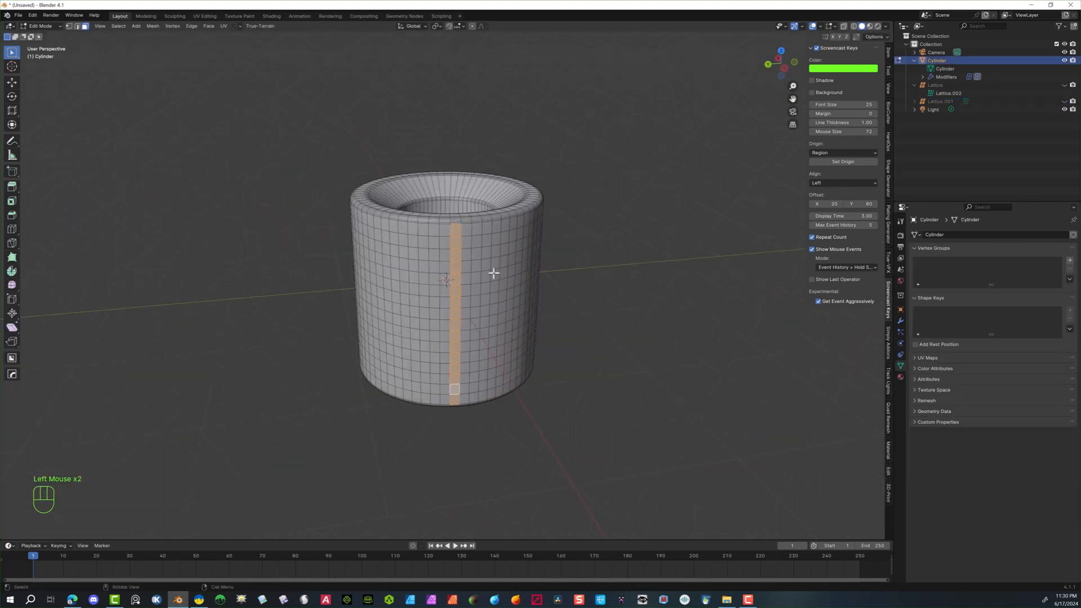
- Shift-select alternating vertical face strips around the cylinder wall
{"action": "key", "text": "shift"}
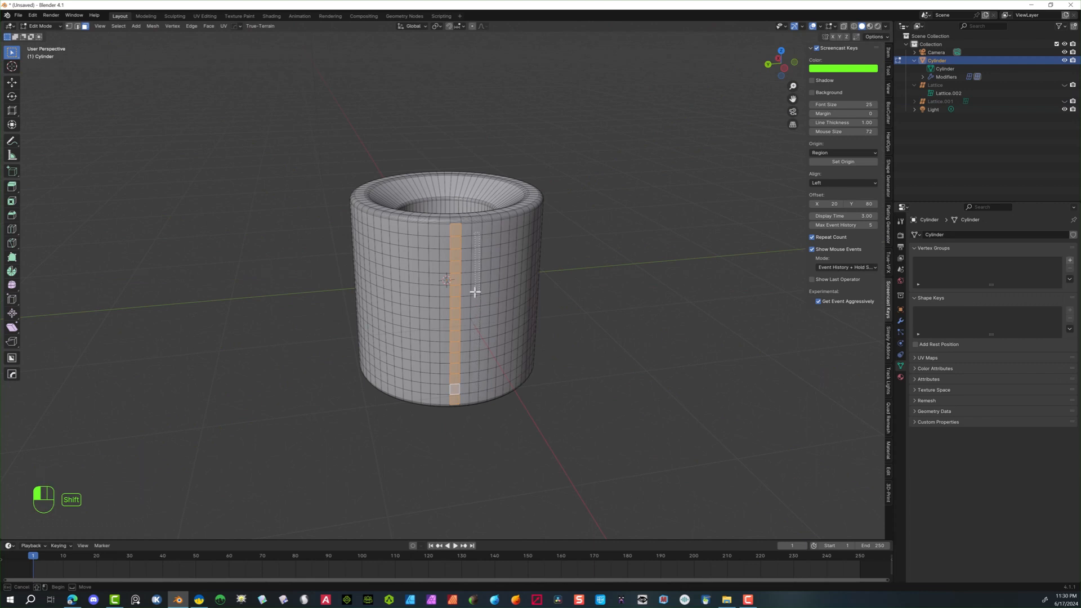
{"action": "left_click", "coordinate": [466, 334]}
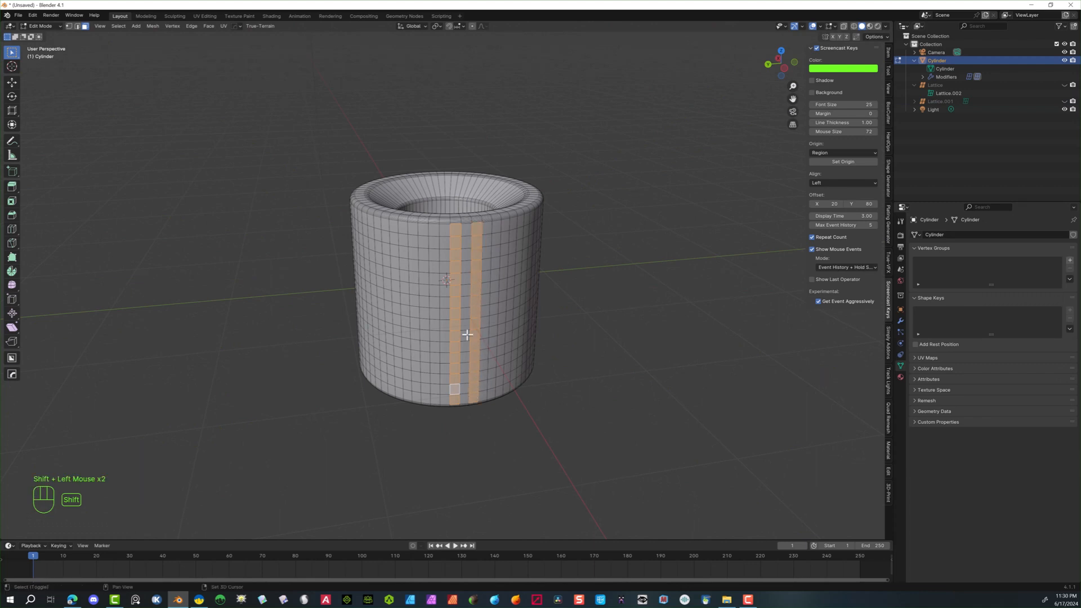
{"action": "scroll", "scroll_direction": "up", "scroll_amount": 3}
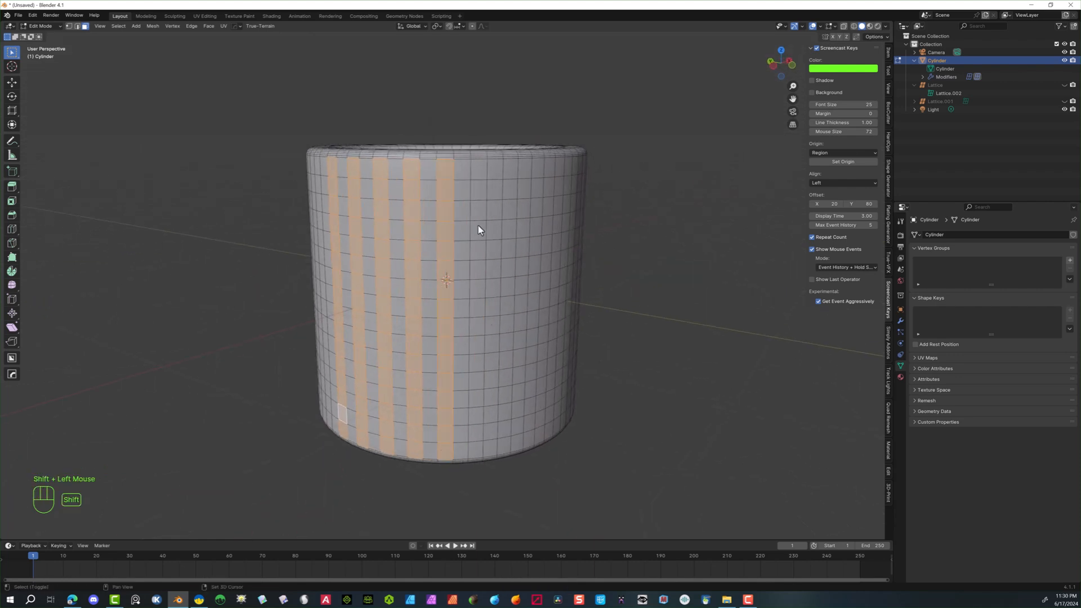
{"action": "left_click", "coordinate": [506, 358]}
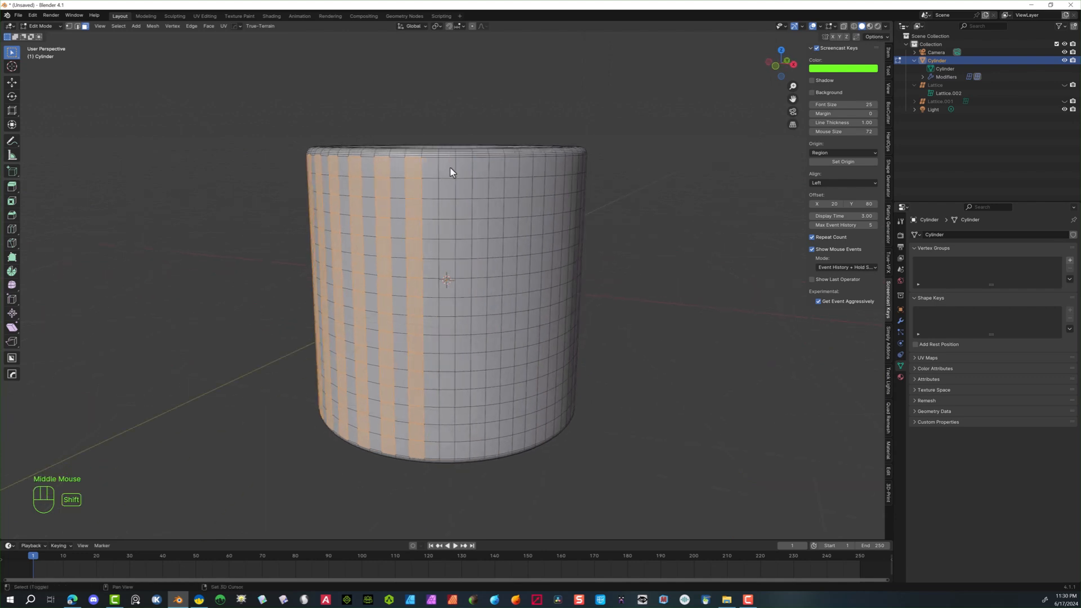
{"action": "left_click", "coordinate": [506, 455]}
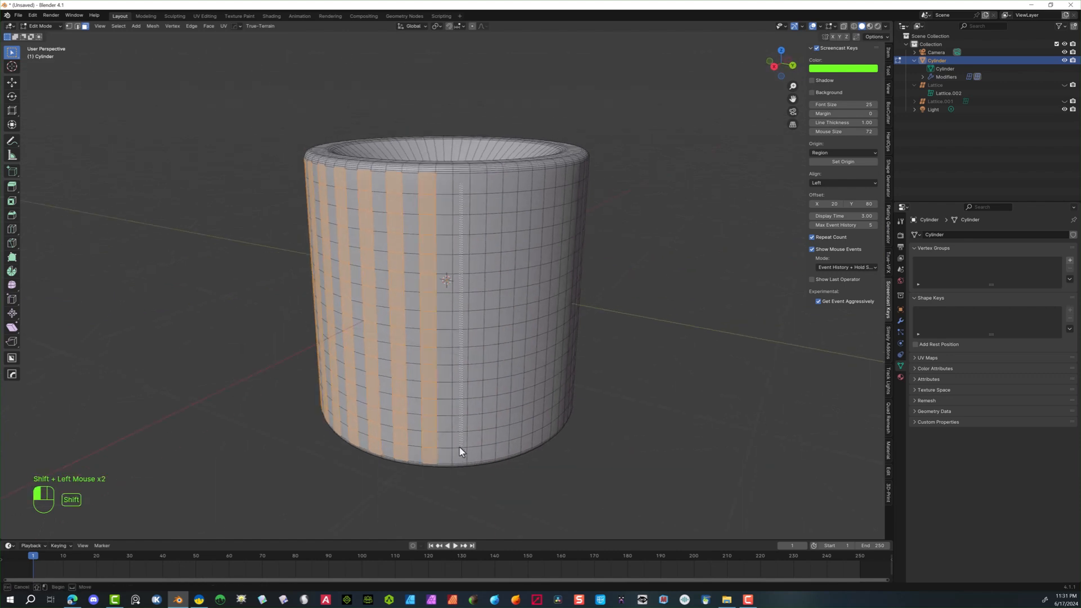
{"action": "left_click", "coordinate": [496, 447]}
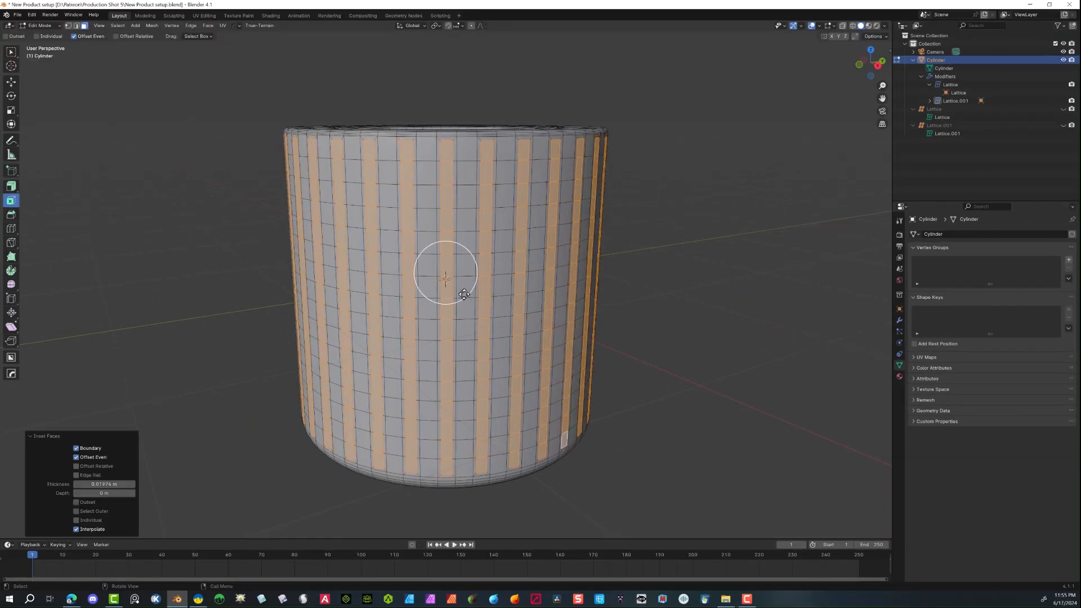
{"action": "mouse_move", "coordinate": [11, 183]}
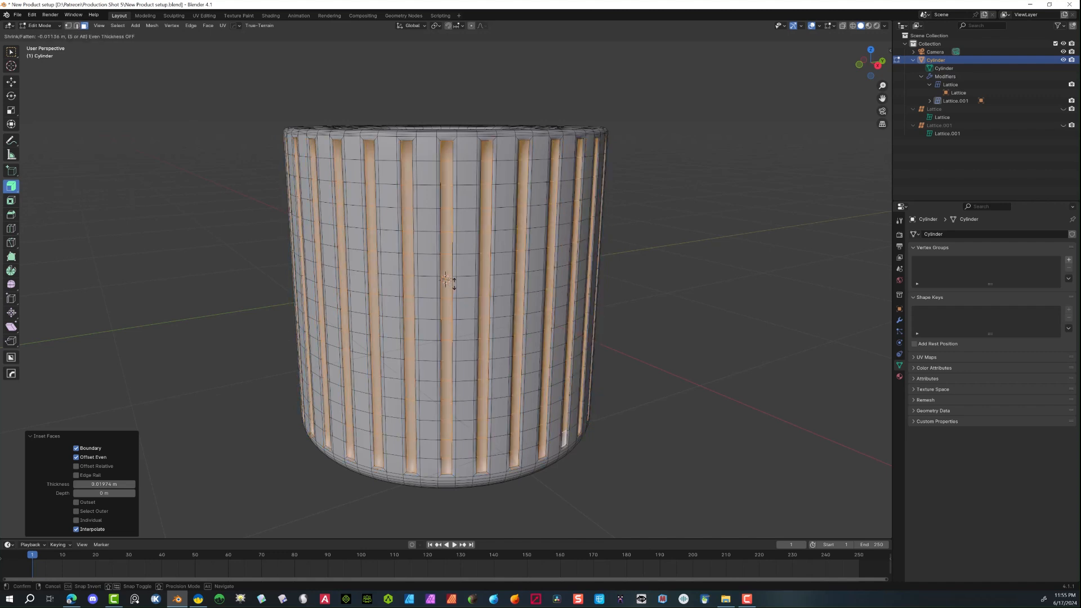
{"action": "mouse_move", "coordinate": [455, 283]}
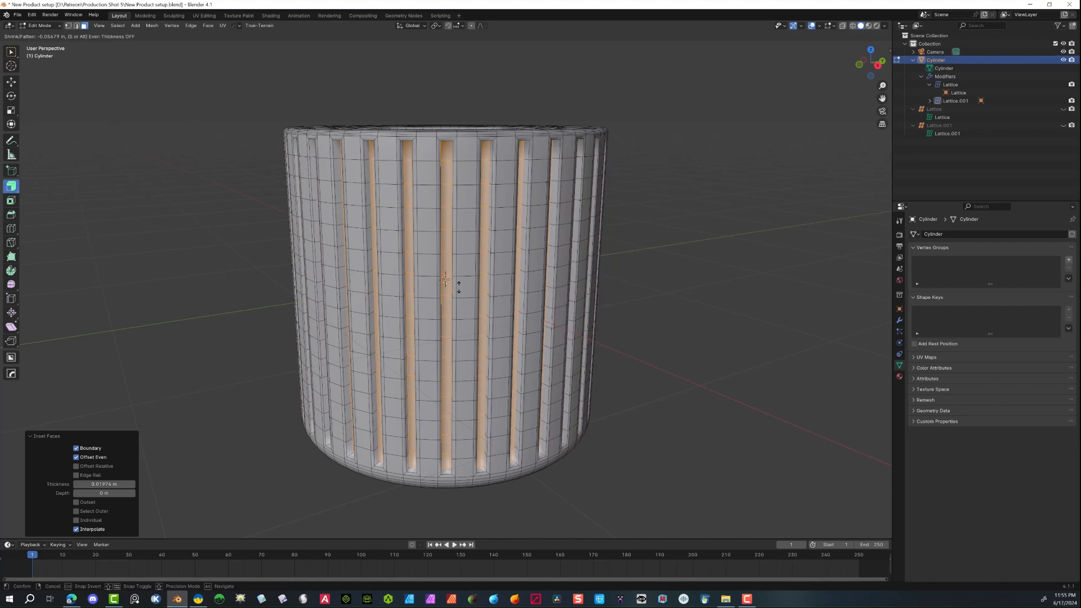
- Inset the alternating face strips individually and push them slightly inward to form vertical grooves
{"action": "left_click", "coordinate": [446, 283]}
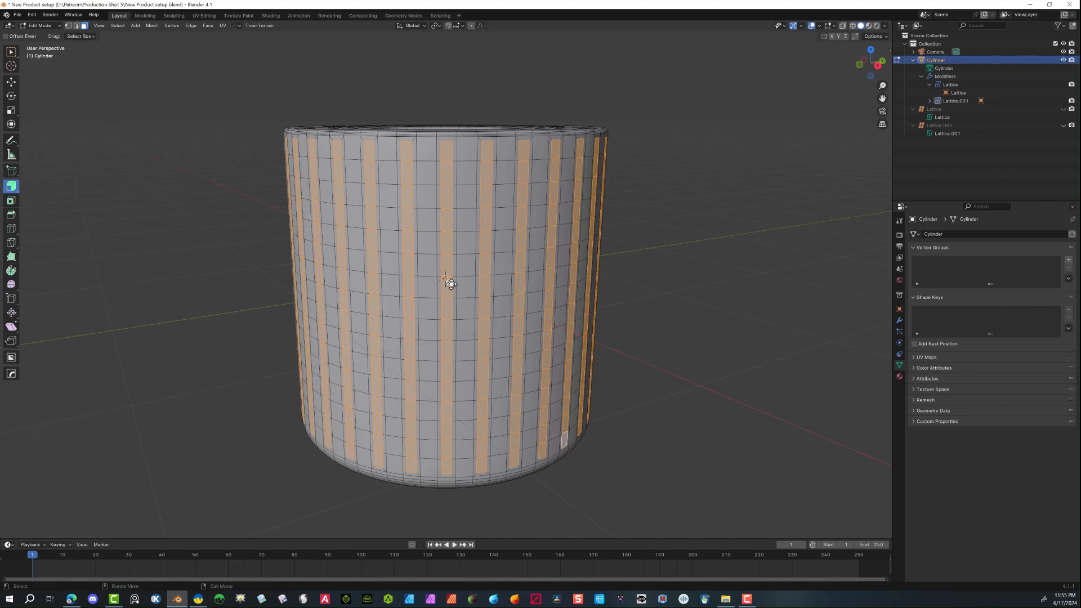
{"action": "scroll", "scroll_direction": "up", "scroll_amount": 3}
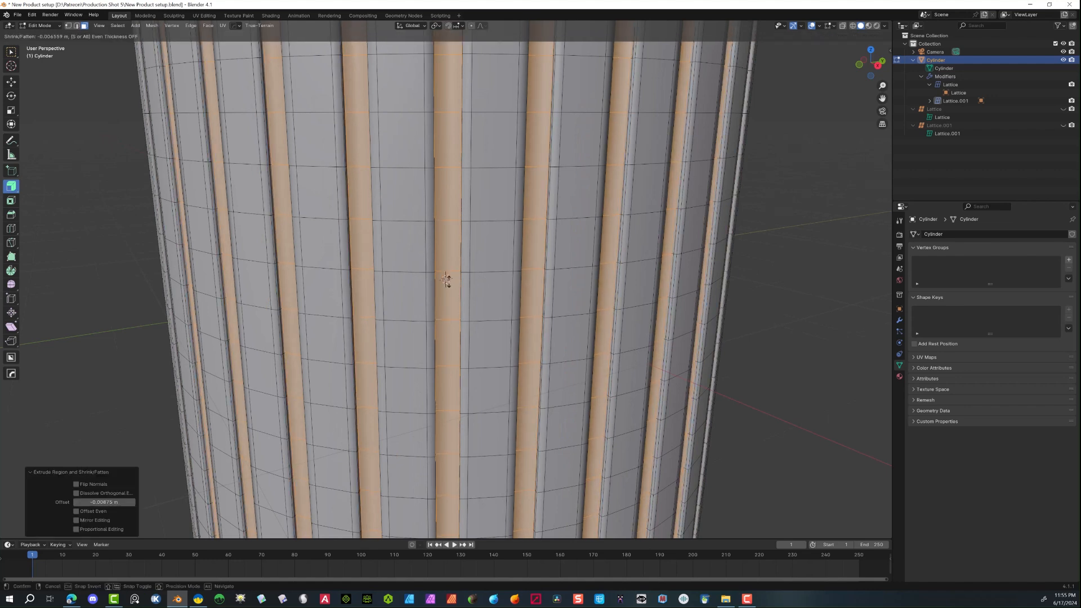
{"action": "left_click", "coordinate": [447, 279]}
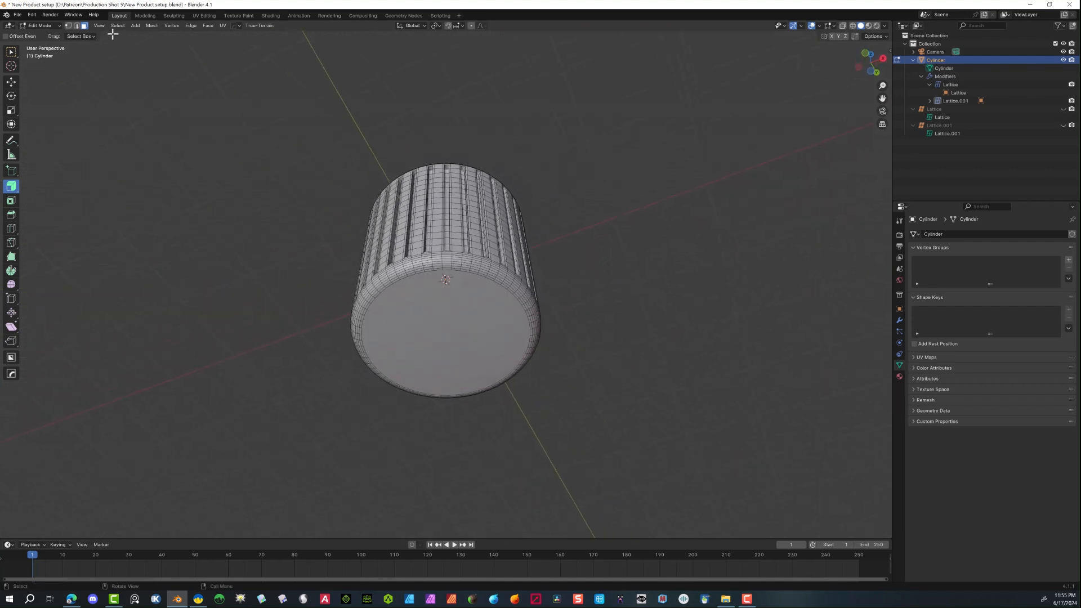
{"action": "mouse_move", "coordinate": [103, 32]}
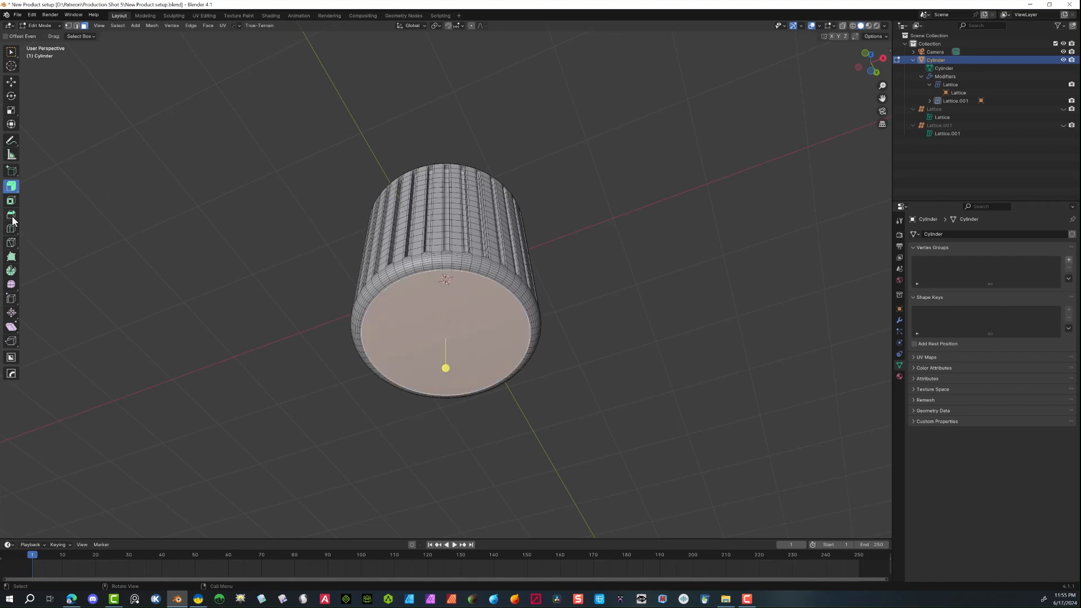
- Select the cylinder's bottom face and remove it, leaving the base rim outlined
{"action": "left_click", "coordinate": [11, 200]}
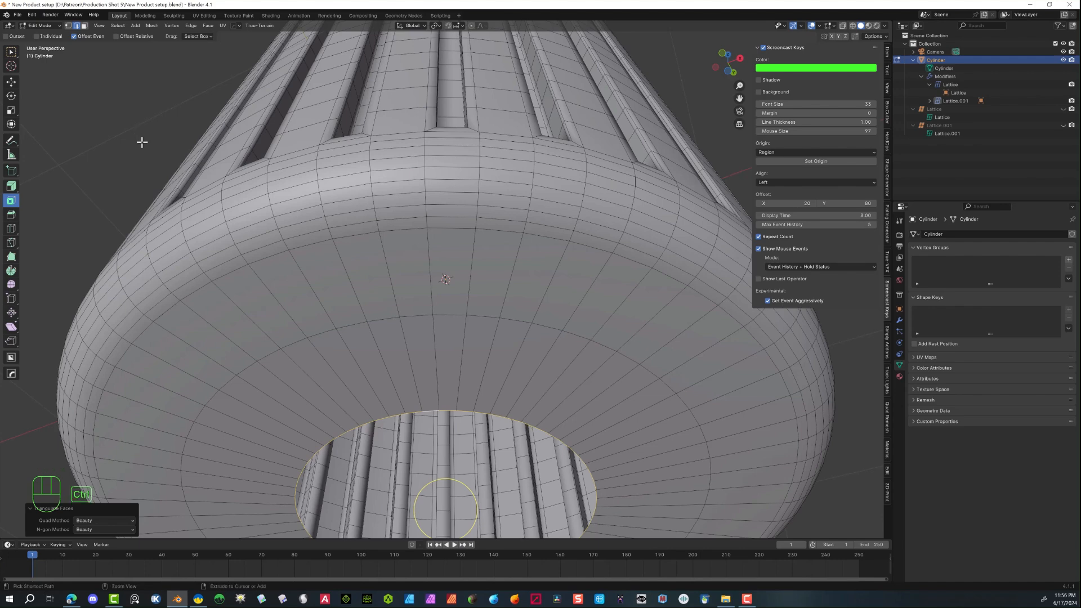
- Grid Fill the bottom boundary loop and adjust its Span to seal the base with quads
{"action": "key", "text": "ctrl+f"}
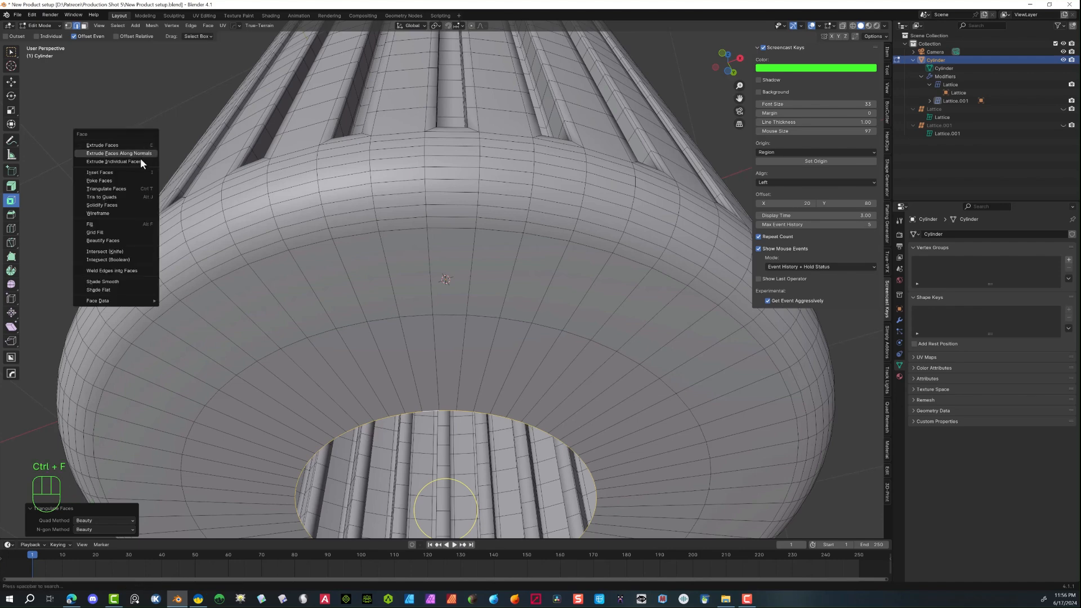
{"action": "left_click", "coordinate": [90, 223]}
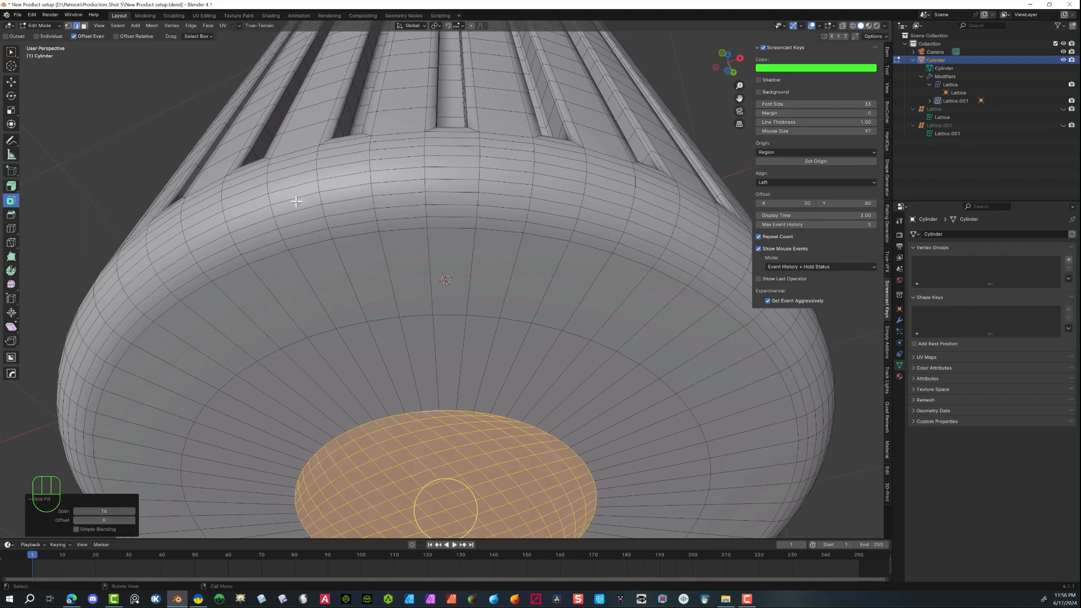
{"action": "scroll", "scroll_direction": "down", "scroll_amount": 3}
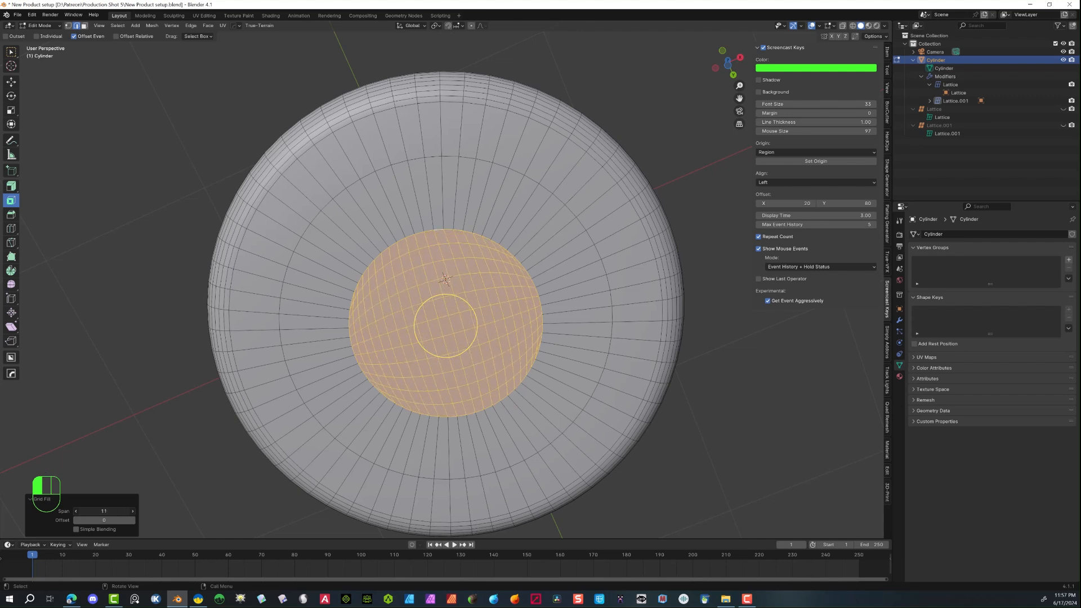
{"action": "left_click", "coordinate": [133, 511]}
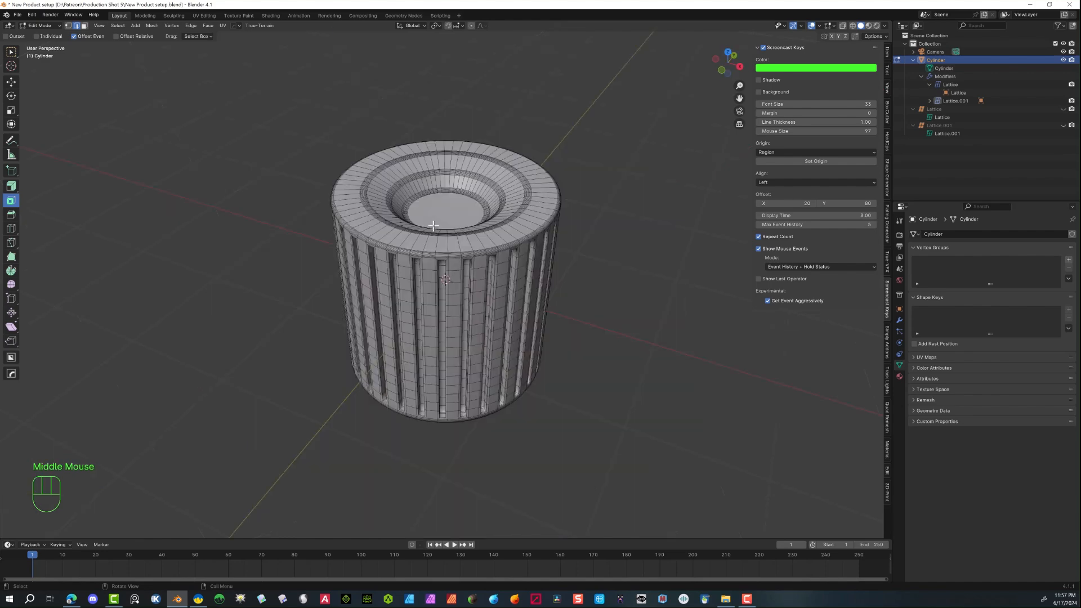
- Grid Fill the top boundary loop so the recess opening is closed with quads
{"action": "scroll", "scroll_direction": "up", "scroll_amount": 3}
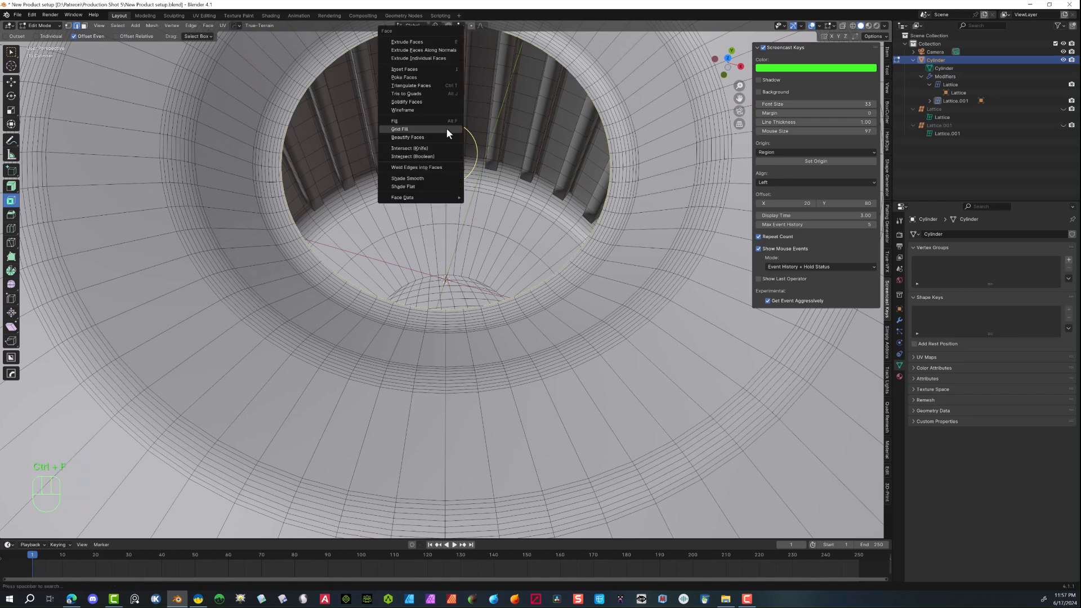
{"action": "left_click", "coordinate": [399, 129]}
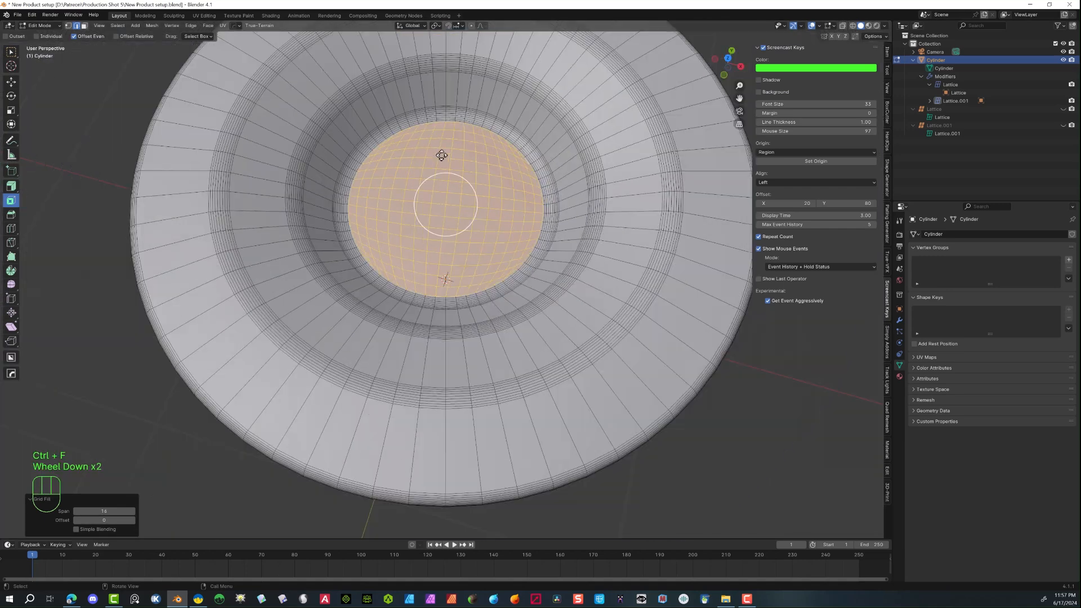
{"action": "scroll", "scroll_direction": "down", "scroll_amount": 3}
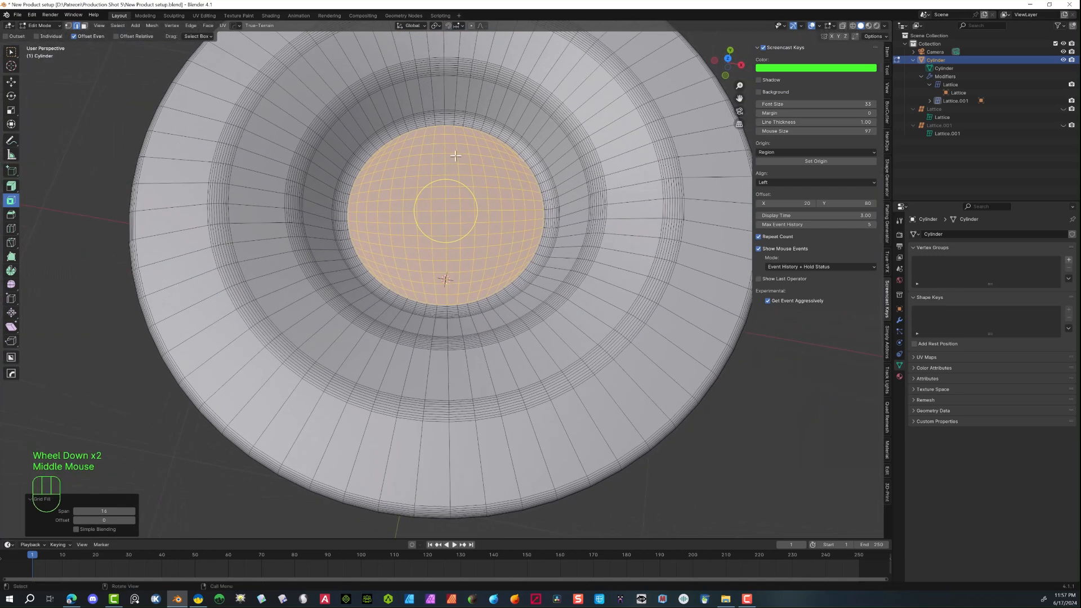
{"action": "scroll", "scroll_direction": "up", "scroll_amount": 3}
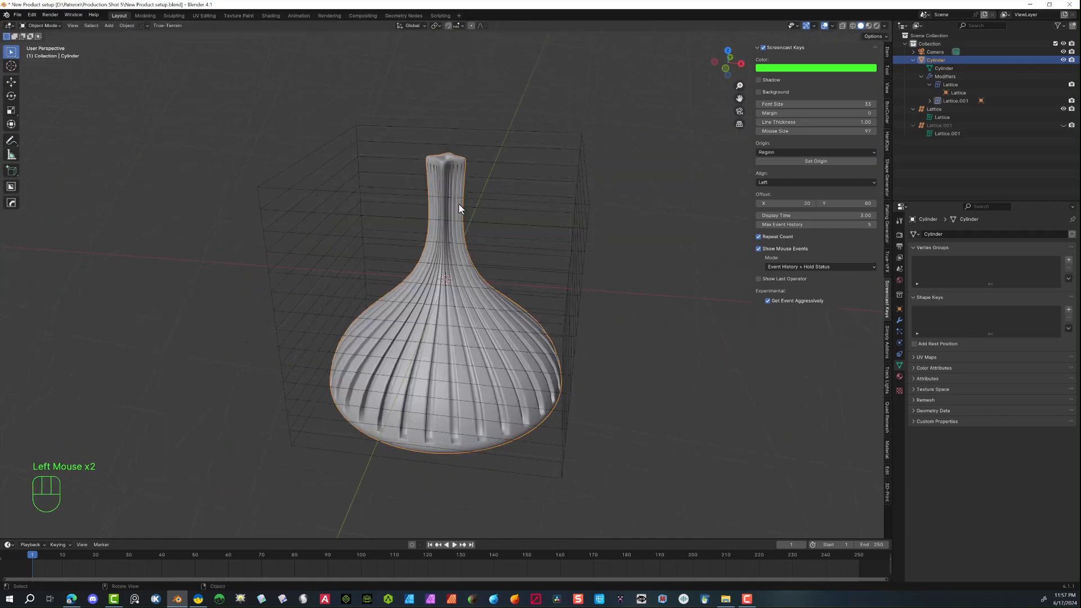
- Hide the bottle mesh and select Lattice.001 to shape its tapered neck-and-base cage
{"action": "scroll", "scroll_direction": "up", "scroll_amount": 3}
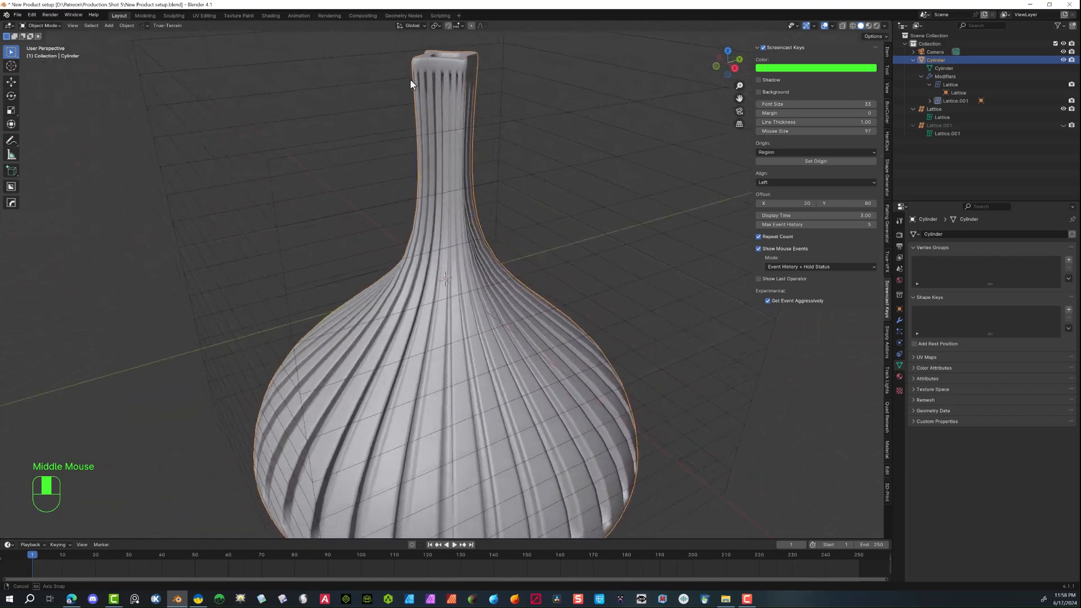
{"action": "left_click_drag", "start_coordinate": [410, 84], "coordinate": [335, 84]}
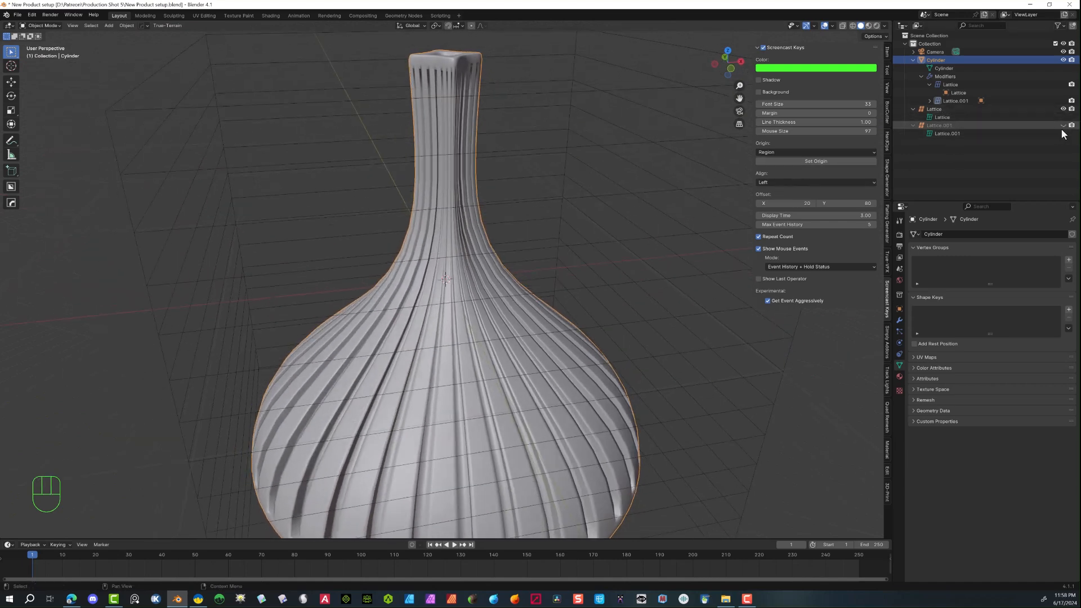
{"action": "left_click", "coordinate": [935, 110]}
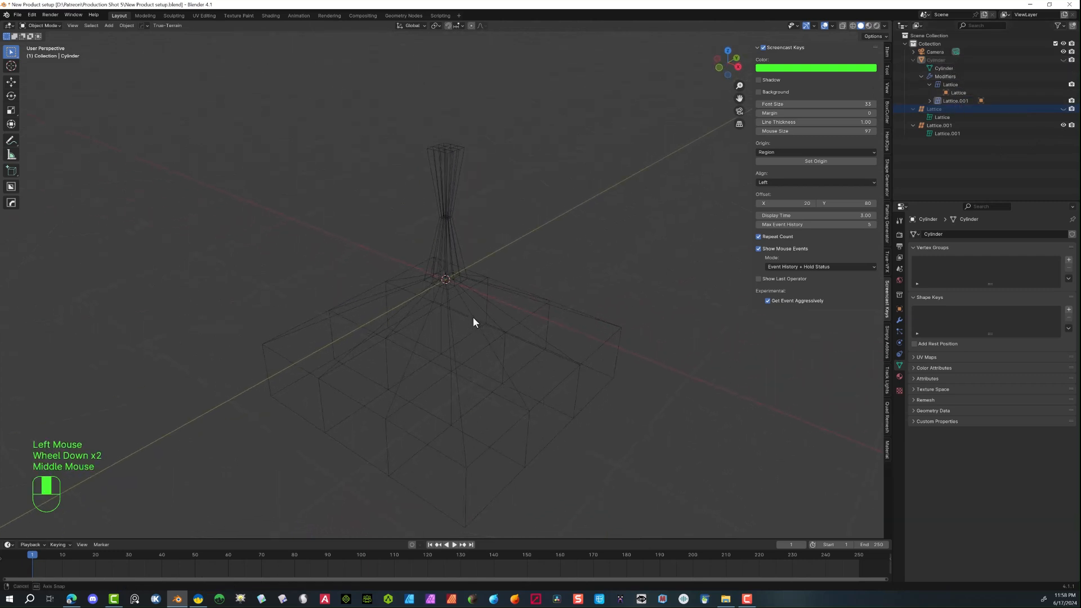
{"action": "left_click", "coordinate": [939, 125]}
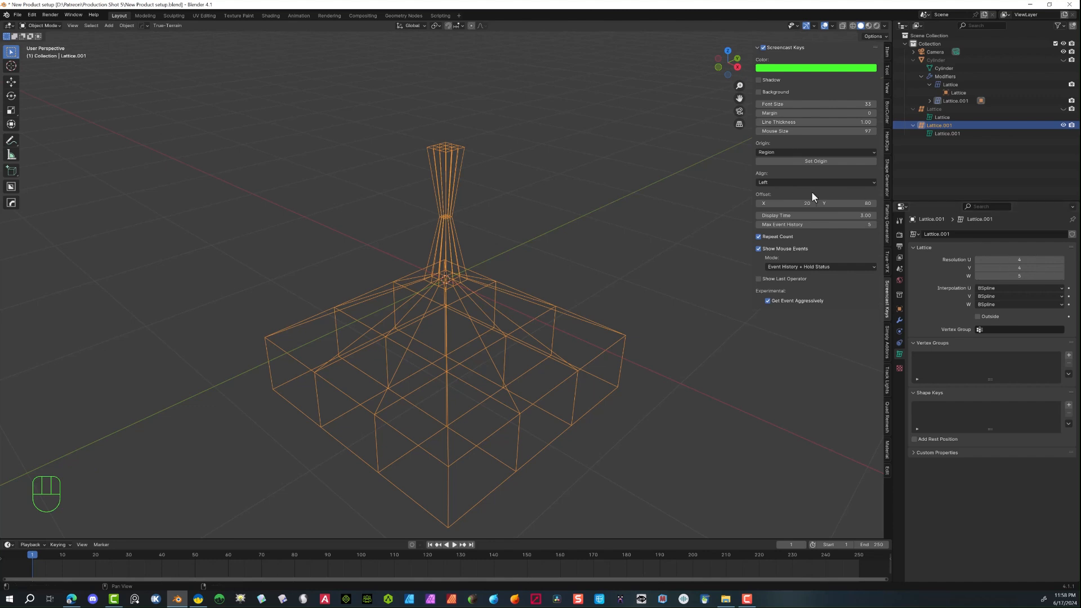
{"action": "mouse_move", "coordinate": [603, 234]}
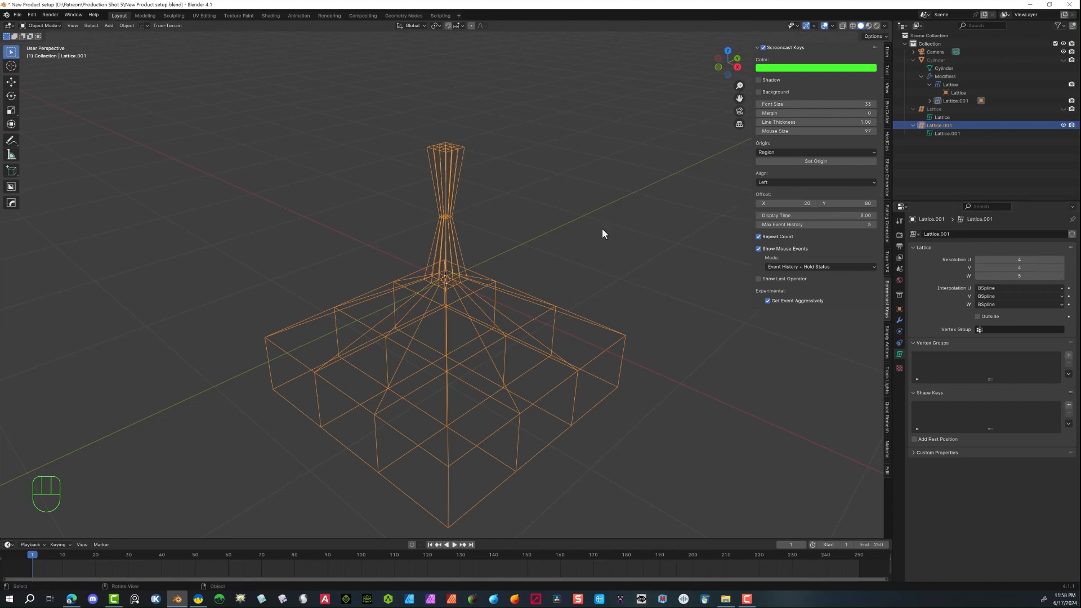
{"action": "mouse_move", "coordinate": [595, 246]}
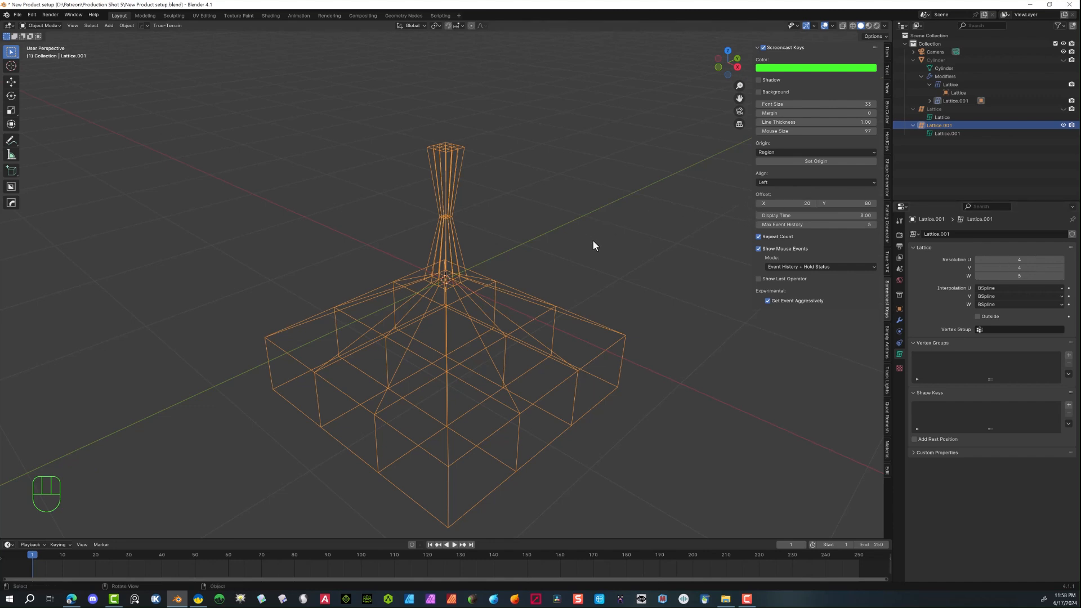
{"action": "mouse_move", "coordinate": [569, 225]}
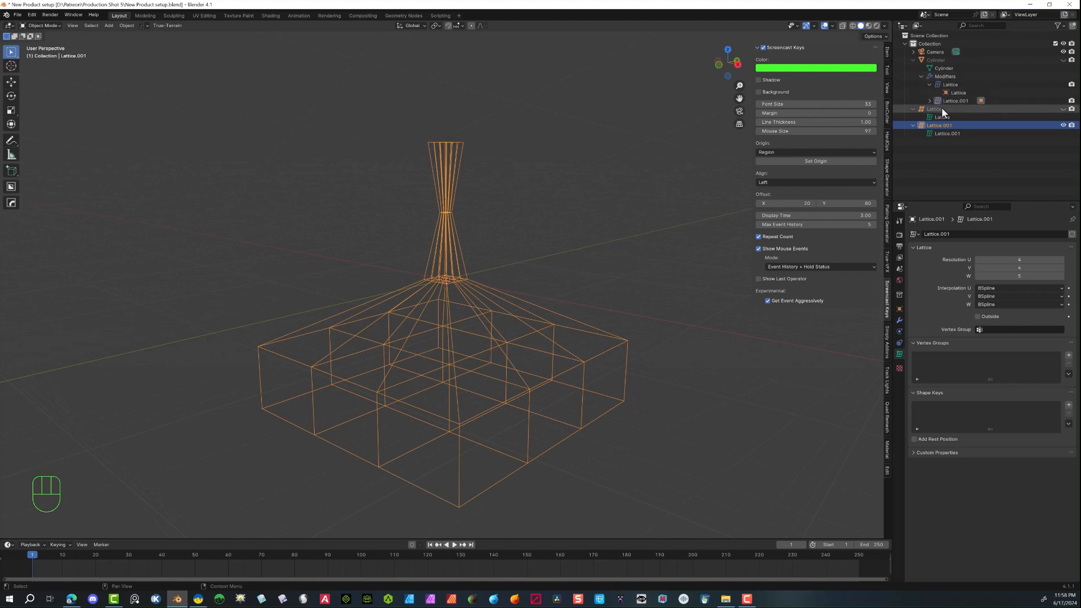
- Hide Lattice.001, select the first lattice and view it from Right Orthographic for editing
{"action": "left_click", "coordinate": [1063, 125]}
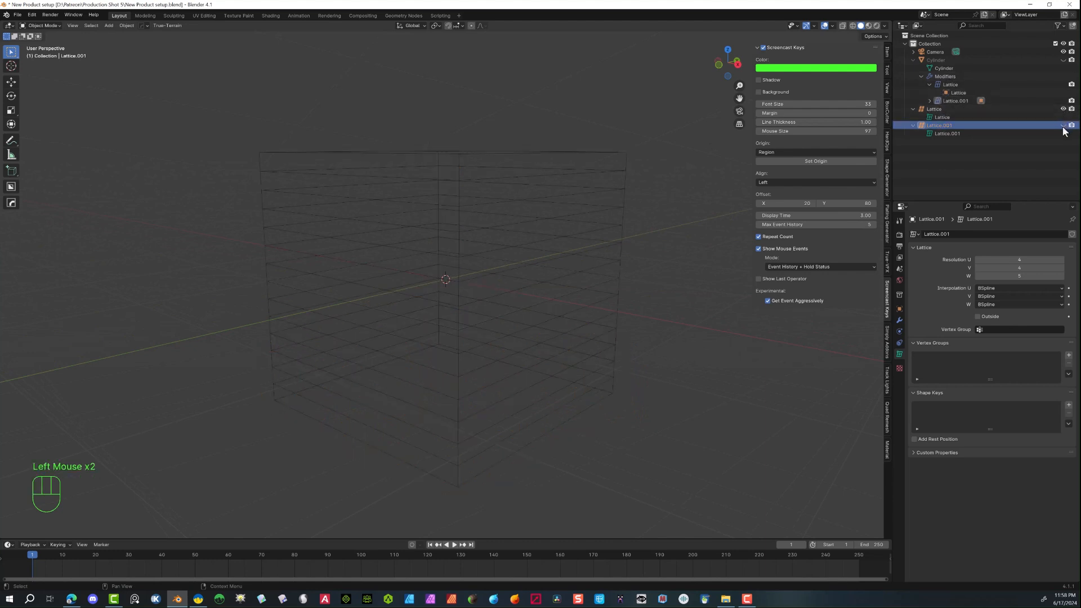
{"action": "left_click", "coordinate": [934, 109]}
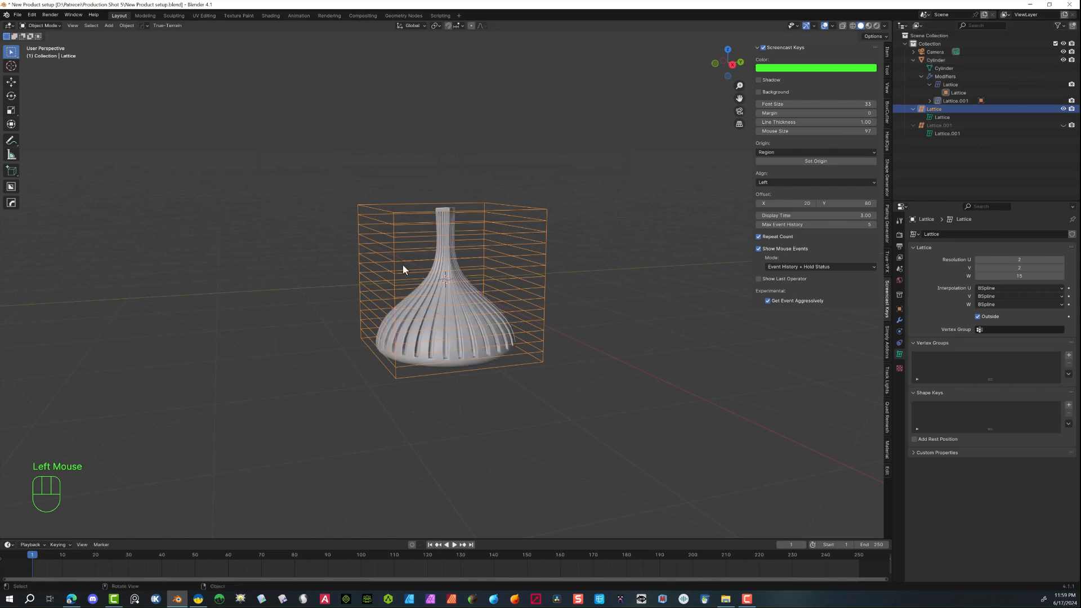
{"action": "scroll", "scroll_direction": "up", "scroll_amount": 3}
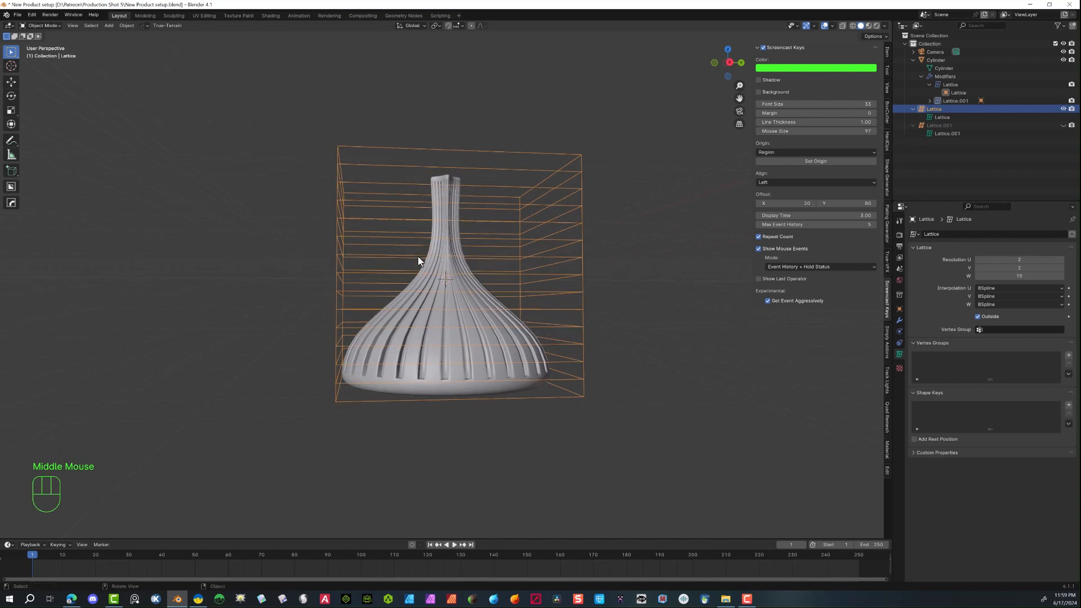
{"action": "mouse_move", "coordinate": [727, 75]}
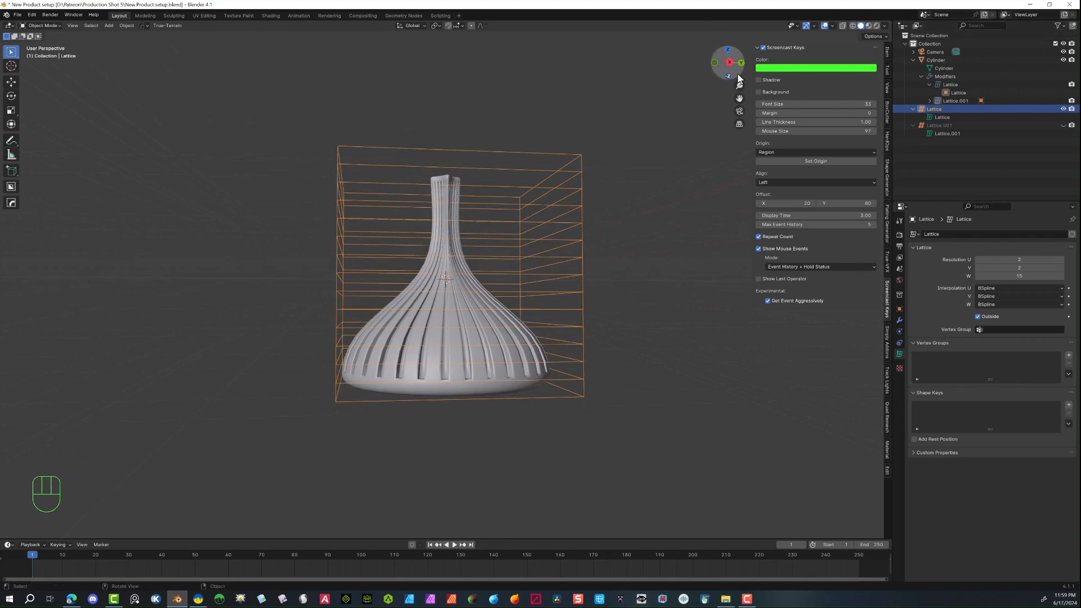
{"action": "left_click", "coordinate": [714, 64]}
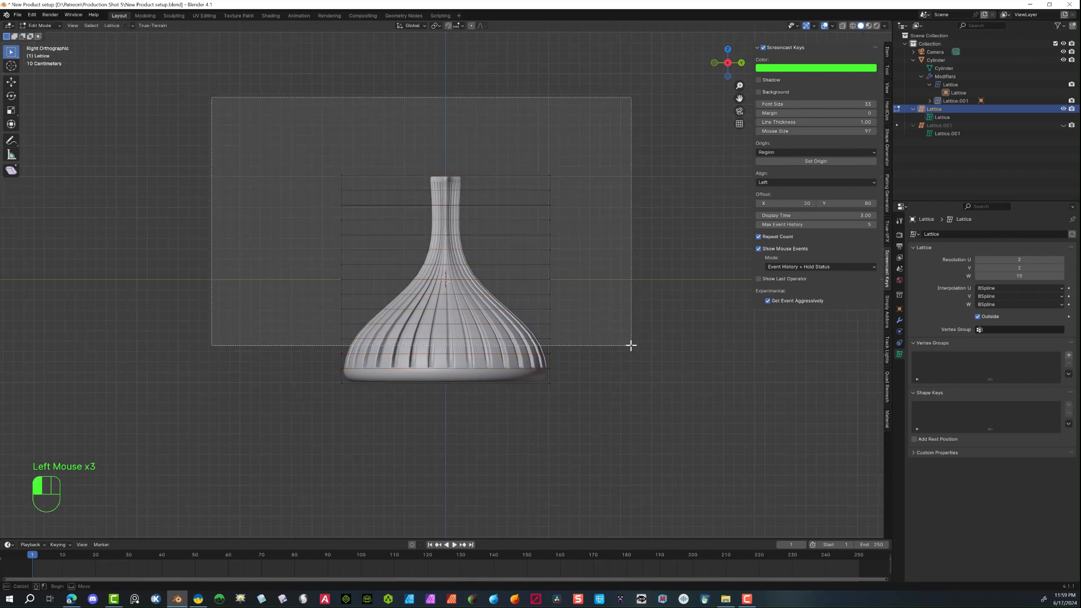
- Attempt a first twist of the upper lattice rows, undo it and return to the side view
{"action": "key", "text": "r"}
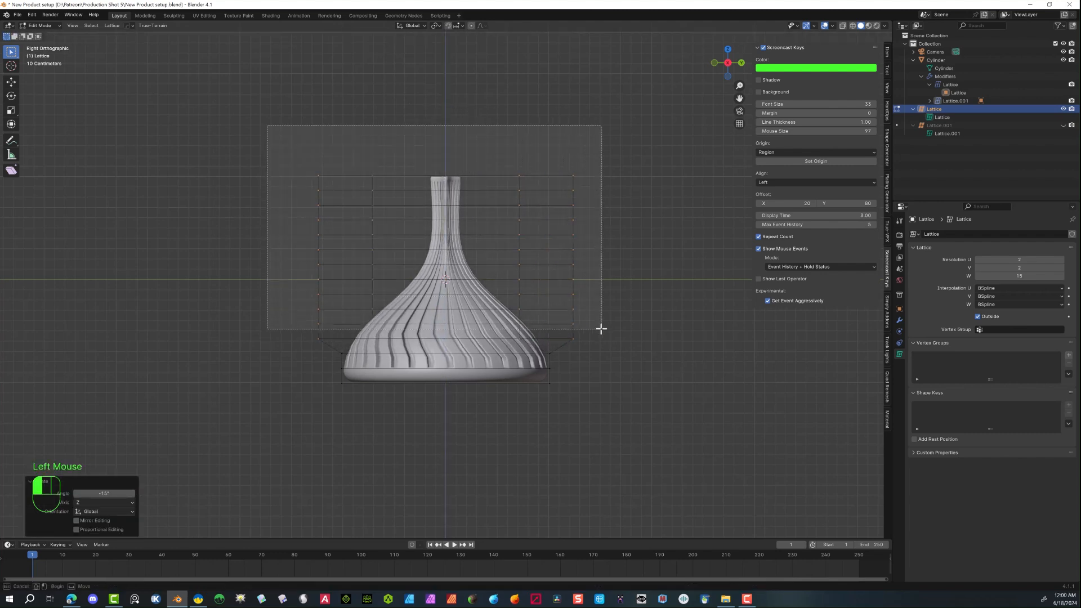
{"action": "key", "text": "r"}
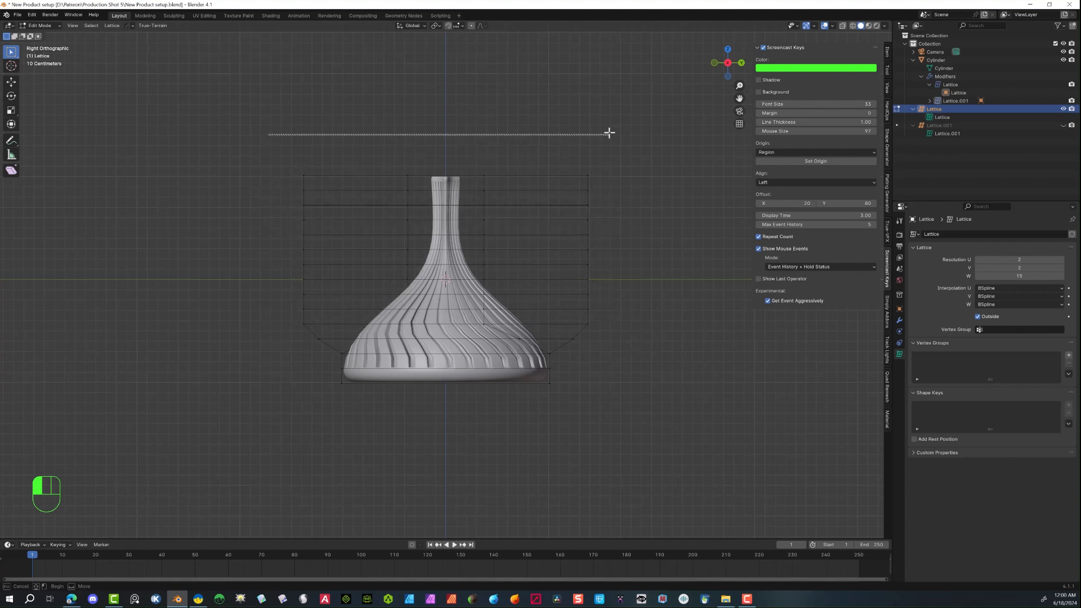
{"action": "key", "text": "ctrl+z"}
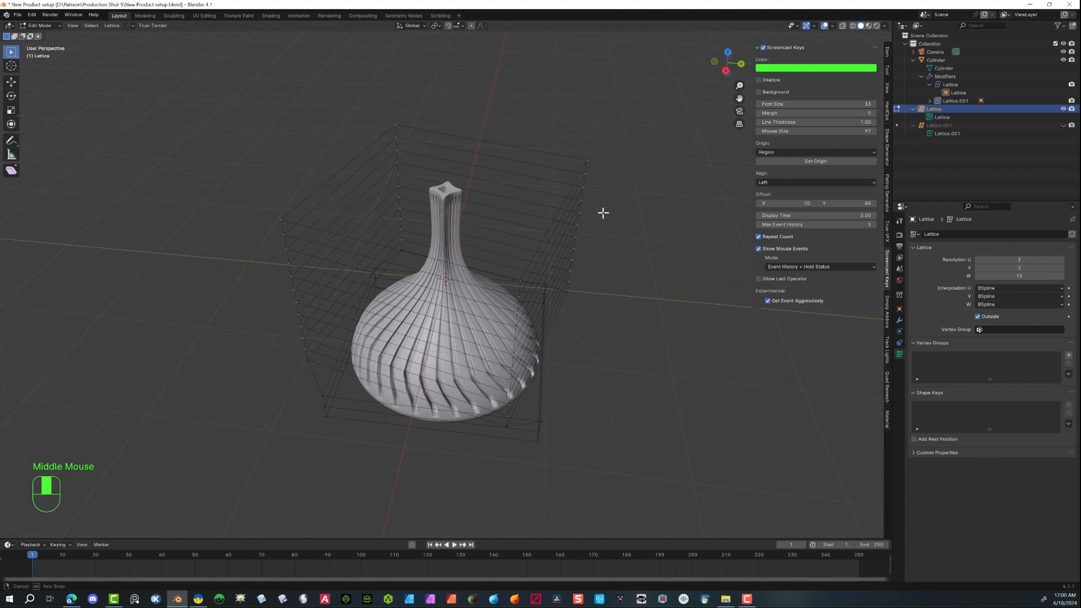
{"action": "left_click", "coordinate": [729, 68]}
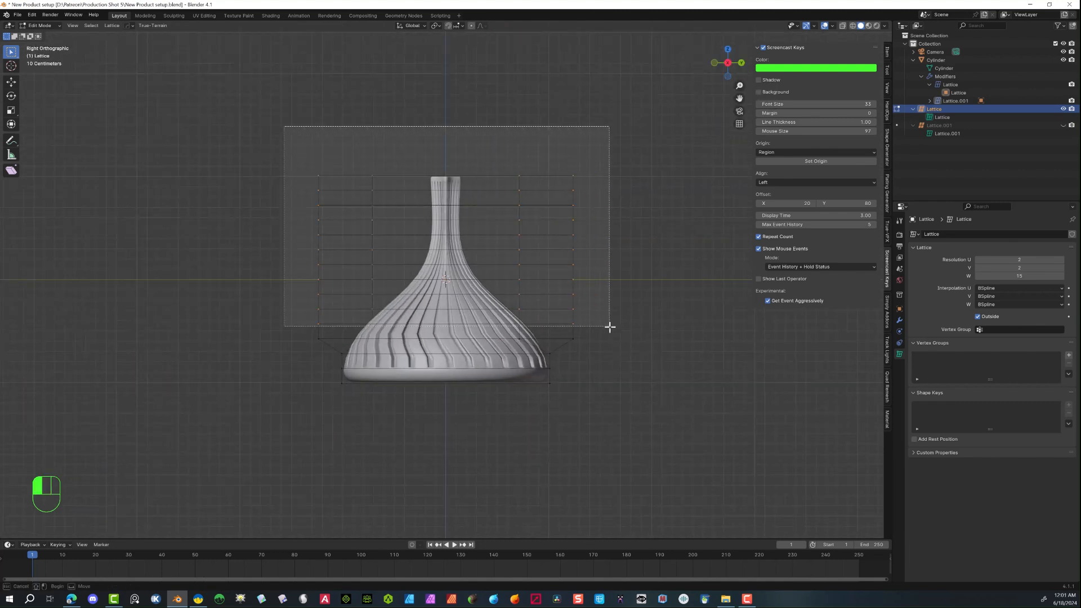
- Rotate successively smaller upper row selections -15° about Z so the grooves spiral, then inspect
{"action": "key", "text": "r"}
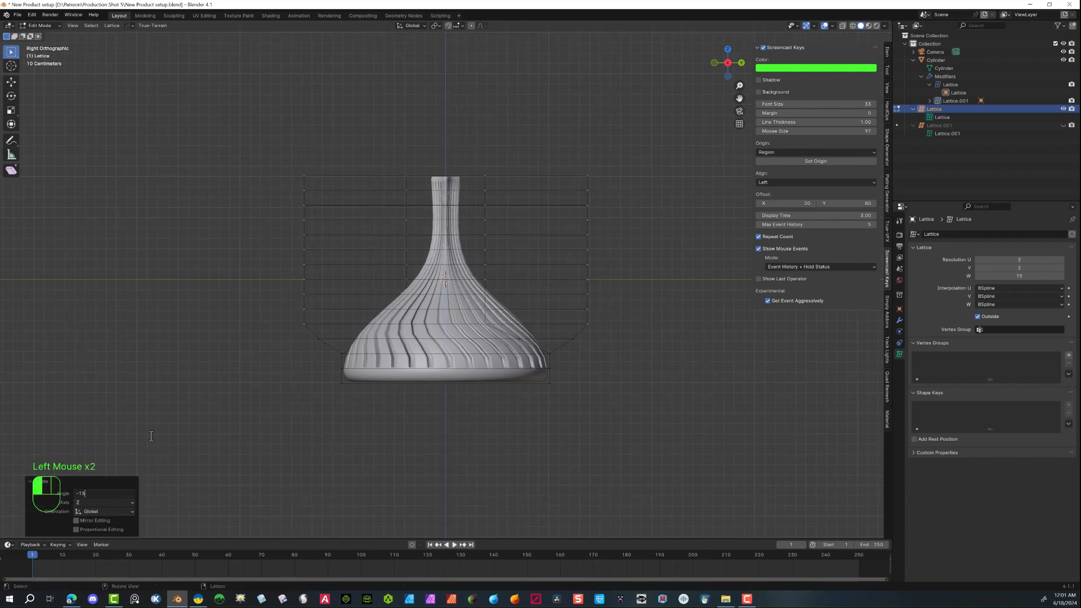
{"action": "key", "text": "r"}
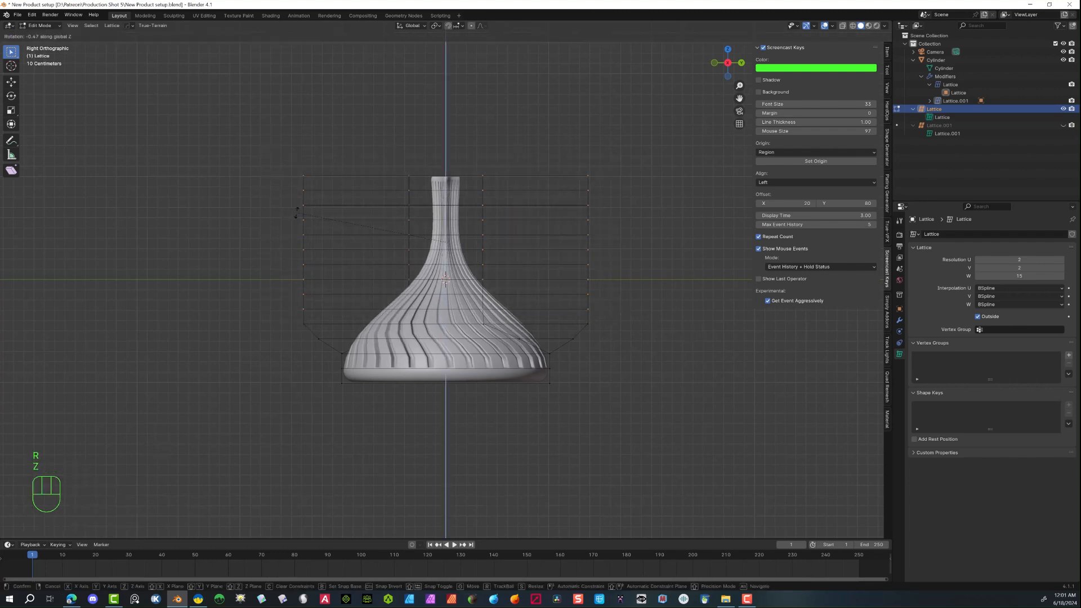
{"action": "left_click", "coordinate": [446, 281]}
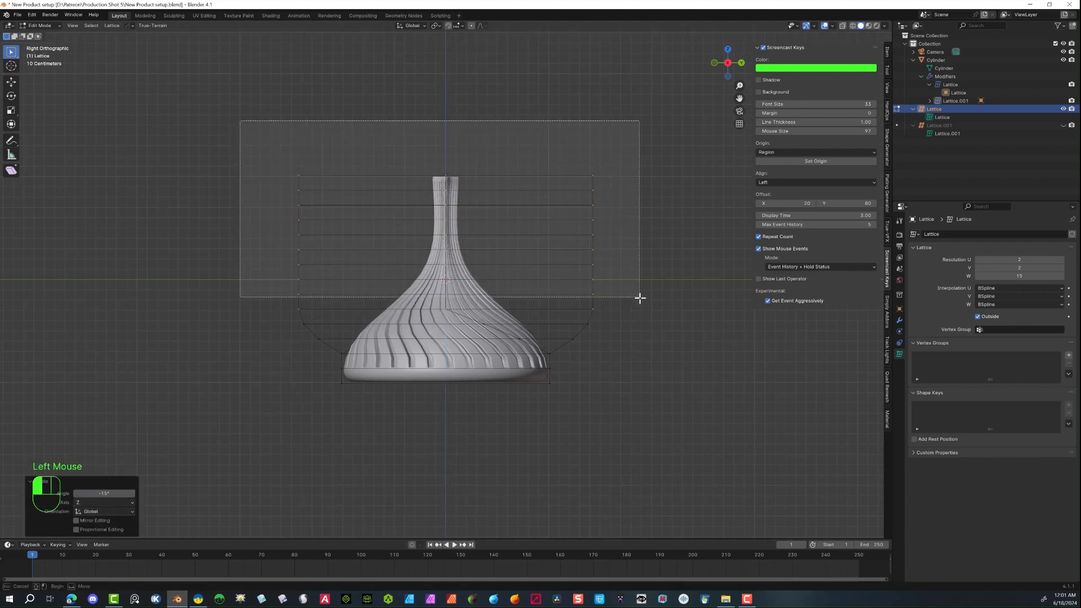
{"action": "key", "text": "r"}
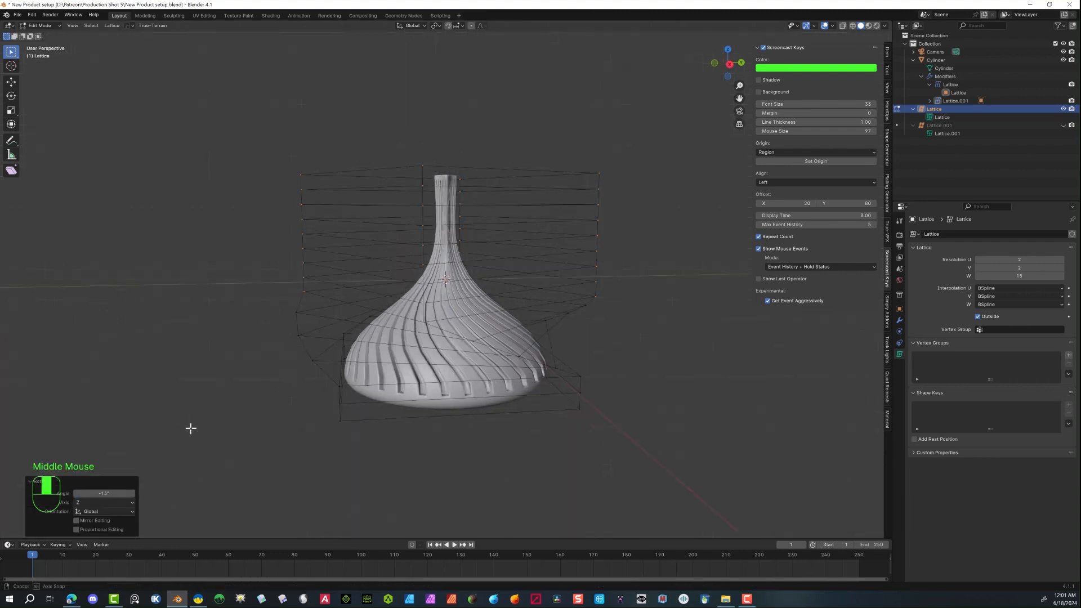
{"action": "scroll", "scroll_direction": "down", "scroll_amount": 3}
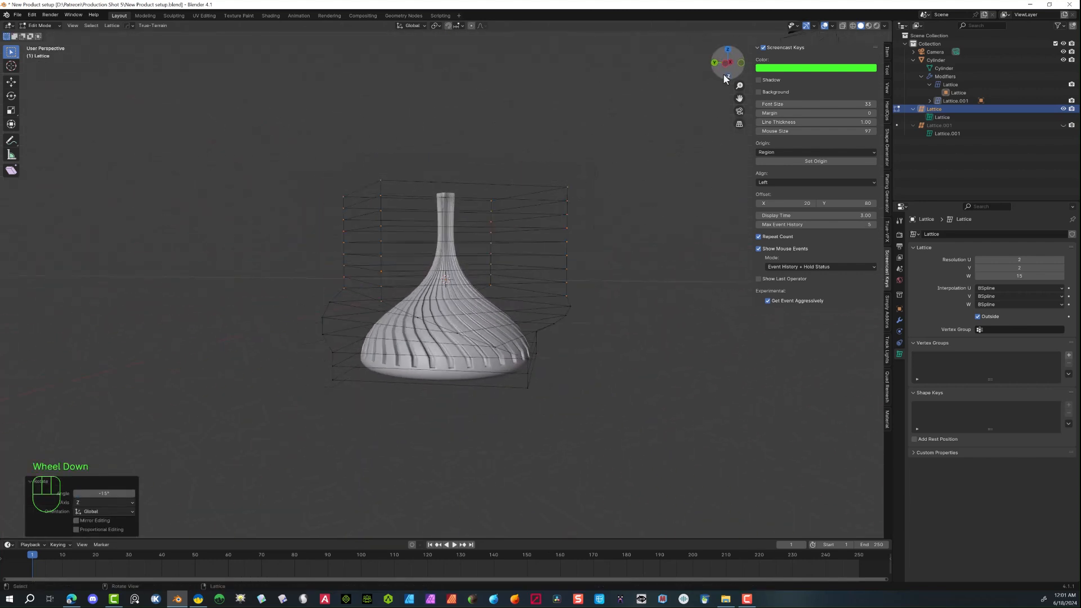
{"action": "left_click", "coordinate": [714, 63]}
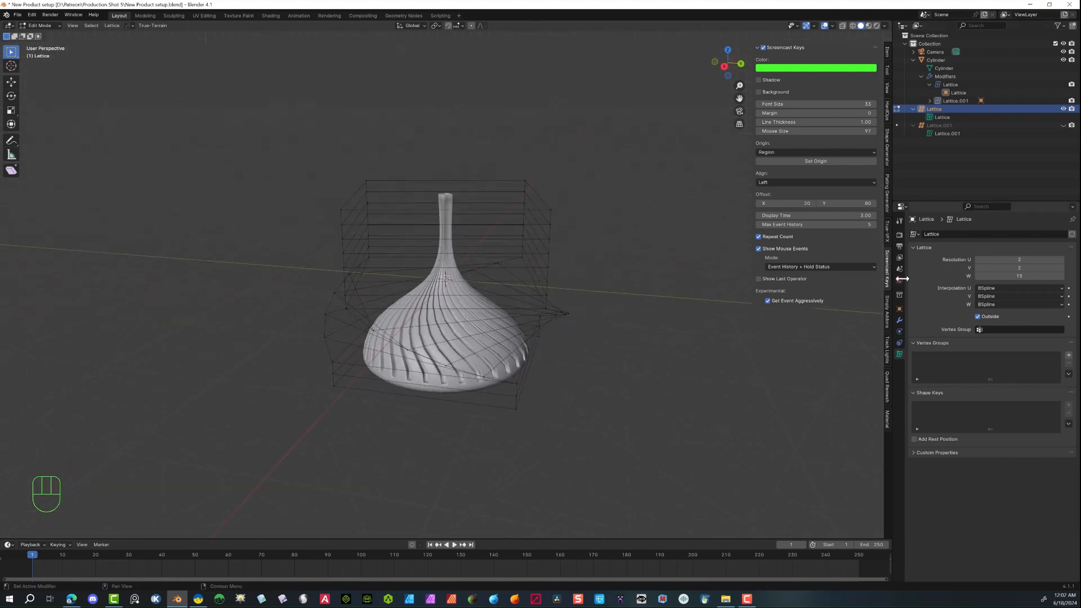
{"action": "triple_click", "coordinate": [448, 209]}
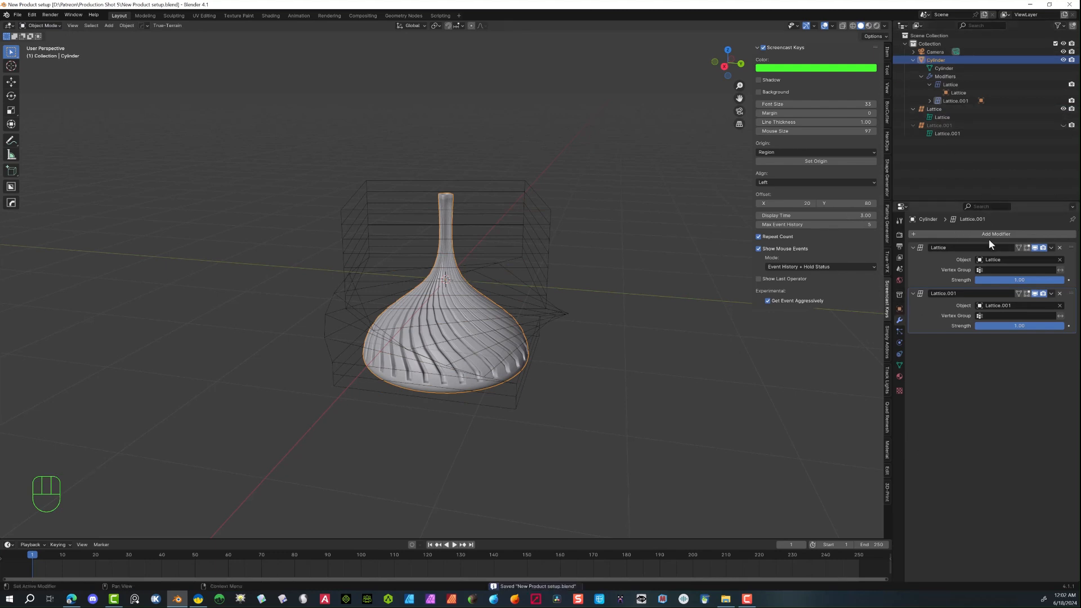
- Add a Subdivision Surface modifier to the Cylinder with Levels Viewport 3
{"action": "left_click", "coordinate": [995, 234]}
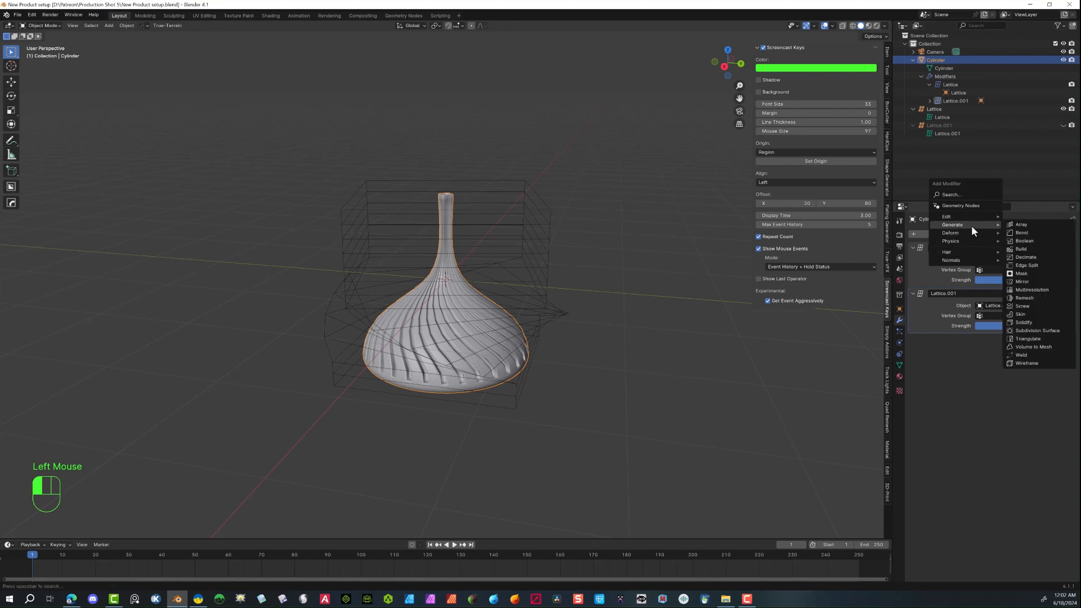
{"action": "mouse_move", "coordinate": [1036, 330]}
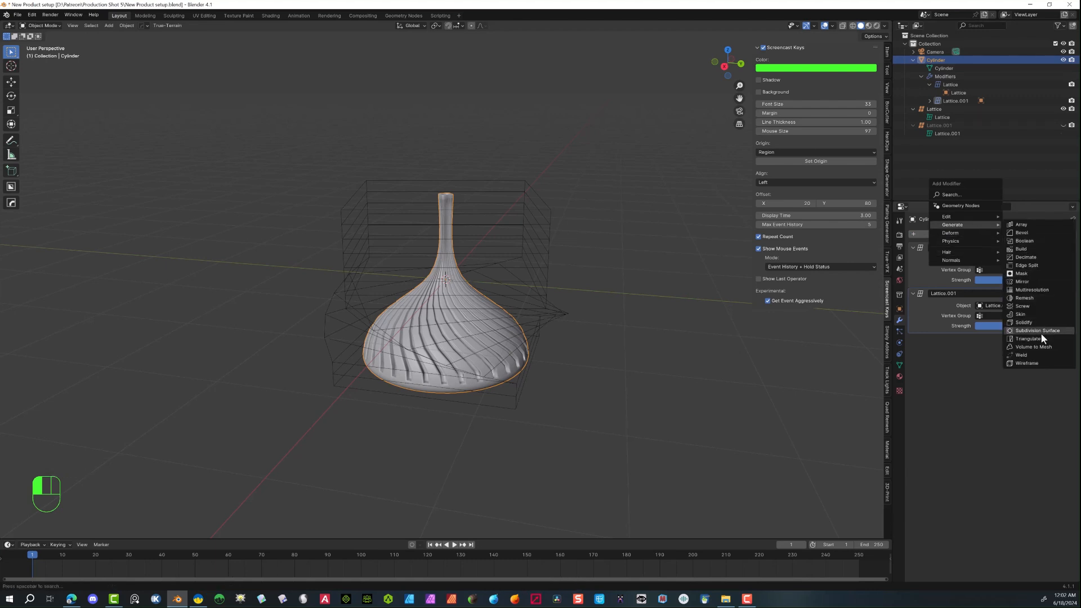
{"action": "left_click", "coordinate": [1036, 330]}
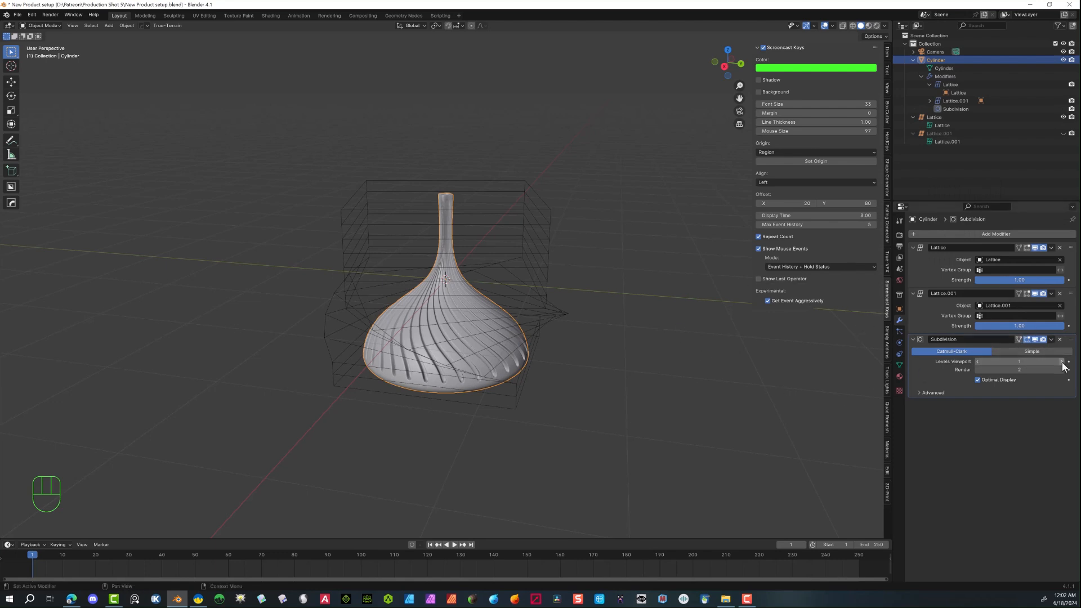
{"action": "left_click", "coordinate": [1069, 361]}
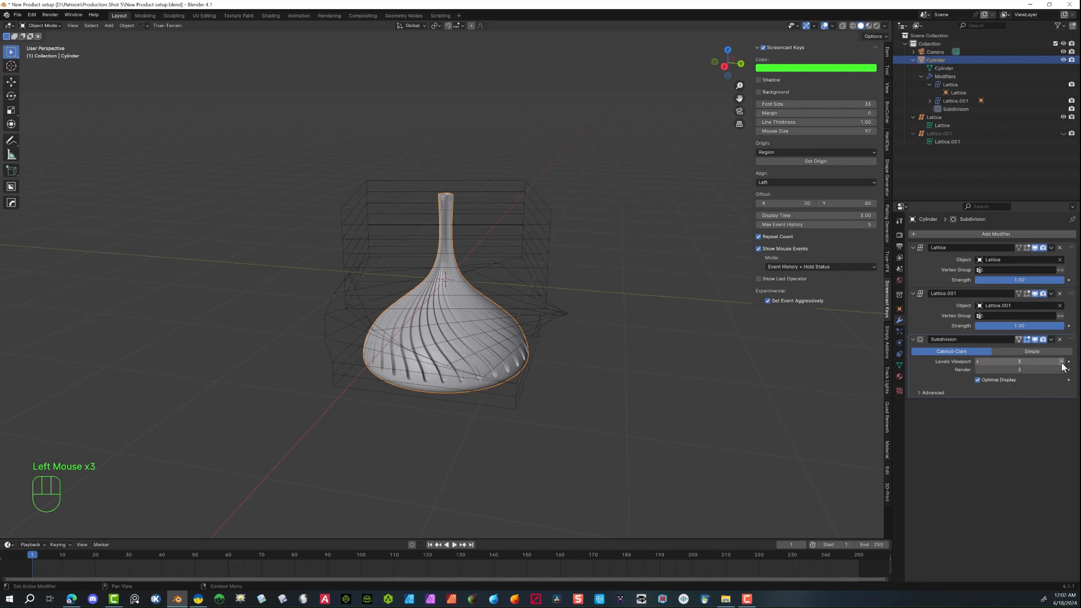
{"action": "scroll", "scroll_direction": "up", "scroll_amount": 3}
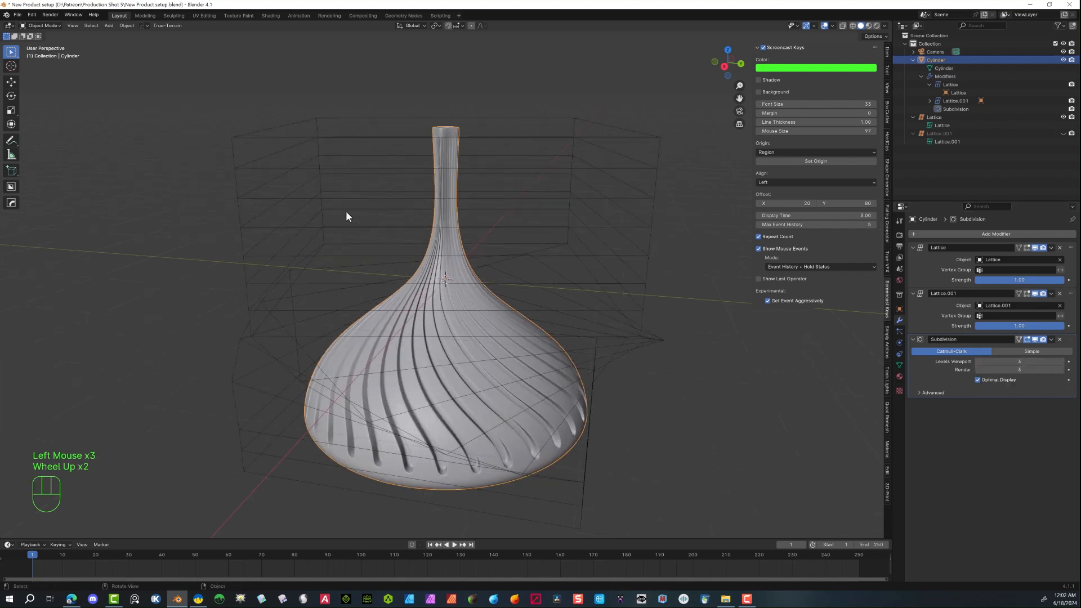